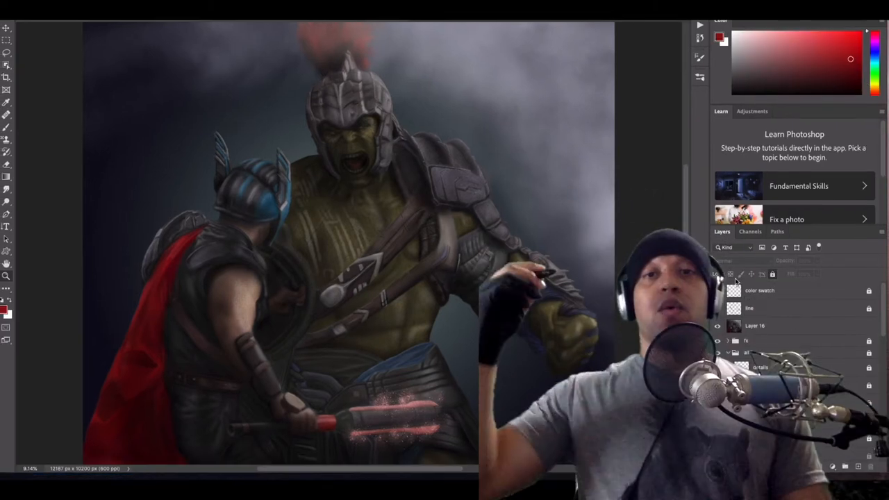
pyautogui.moveTo(731, 274)
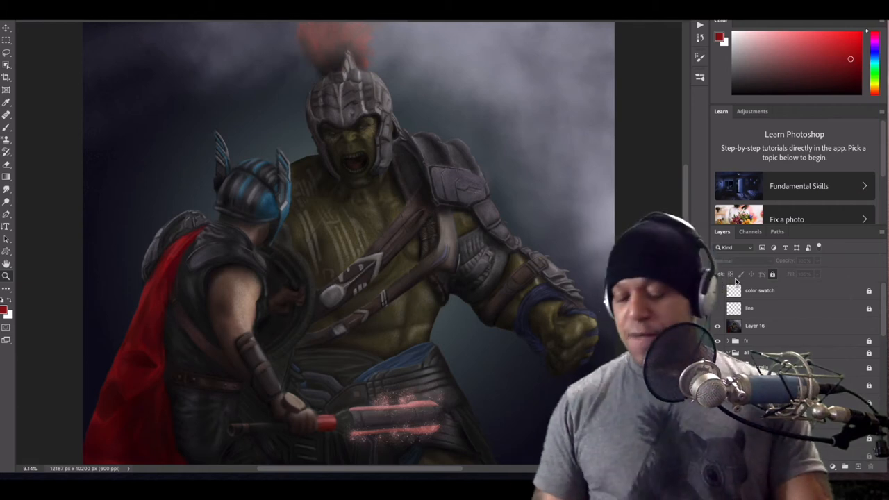
# Step: Hide the paint groups in the Layers panel, leaving only the dark background and faint line sketch visible
pyautogui.click(728, 353)
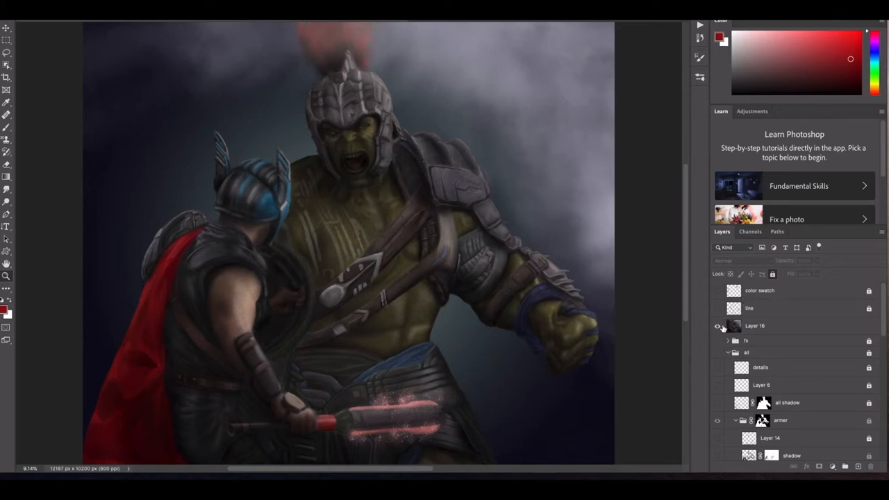
pyautogui.click(717, 325)
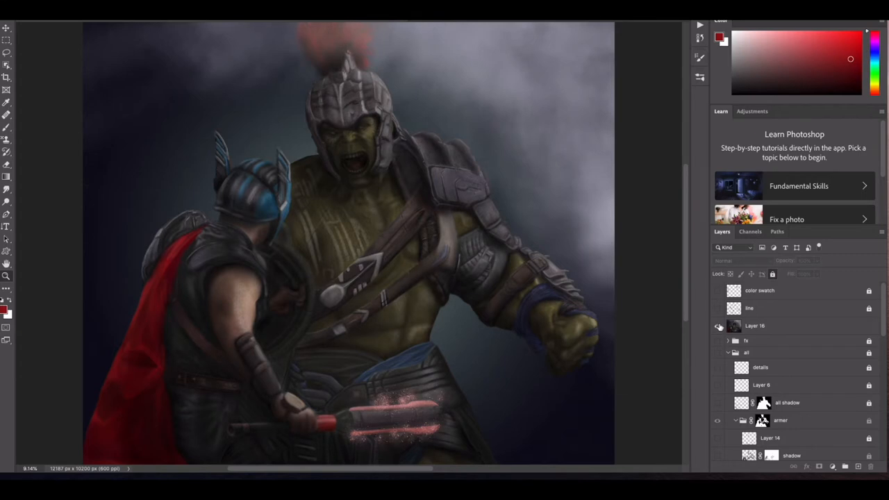
pyautogui.click(720, 325)
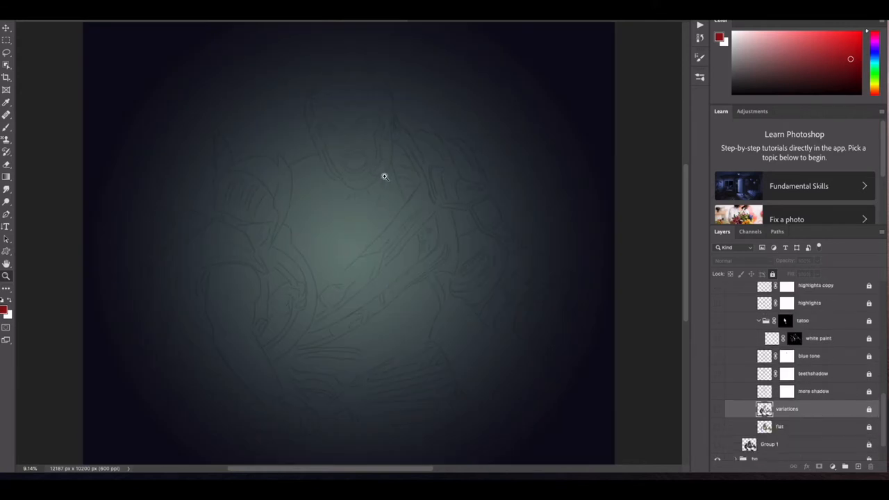
pyautogui.moveTo(418, 223)
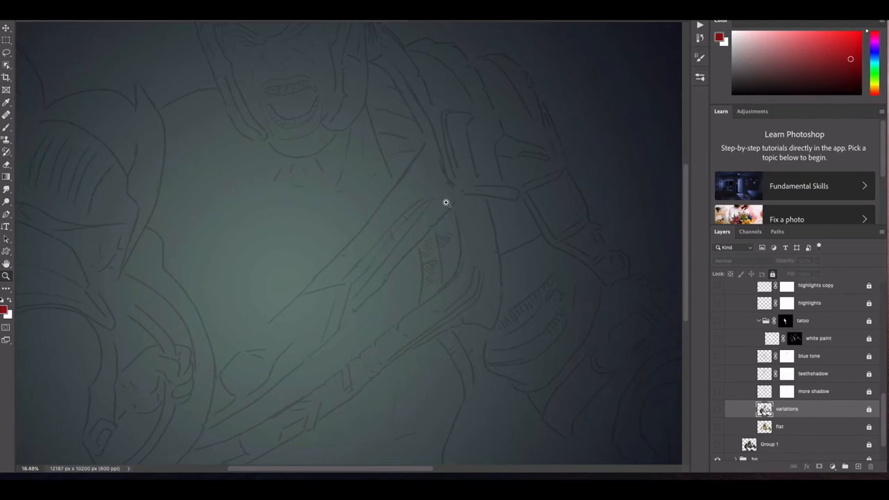
pyautogui.scroll(-3)
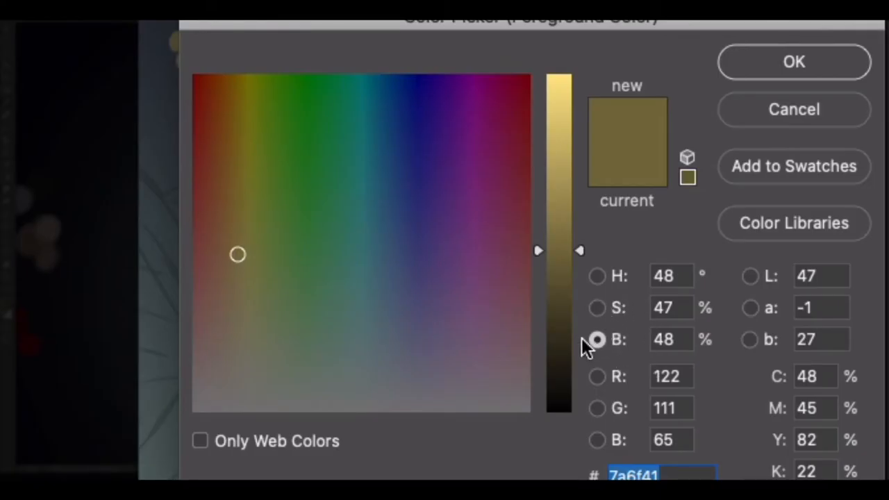
# Step: Choose a desaturated olive-yellow (7a6f41) in the Color Picker for Hulk's skin base
pyautogui.moveTo(556, 250); pyautogui.dragTo(556, 337)
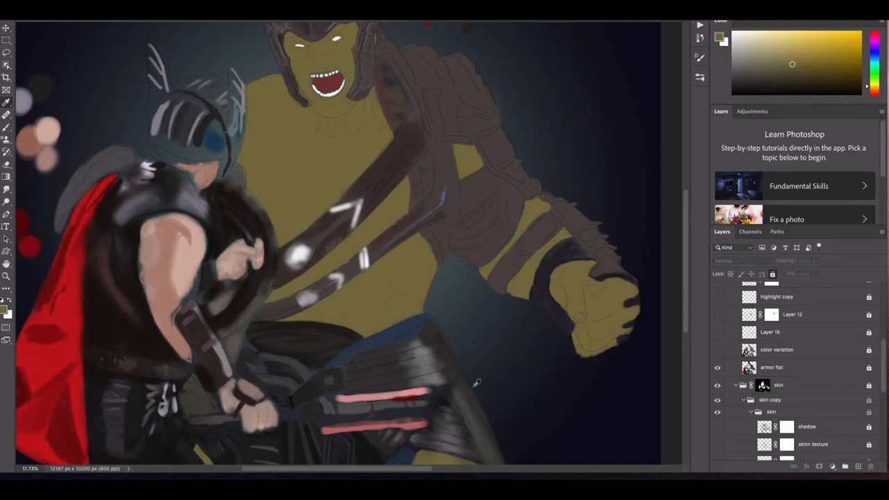
pyautogui.moveTo(442, 396)
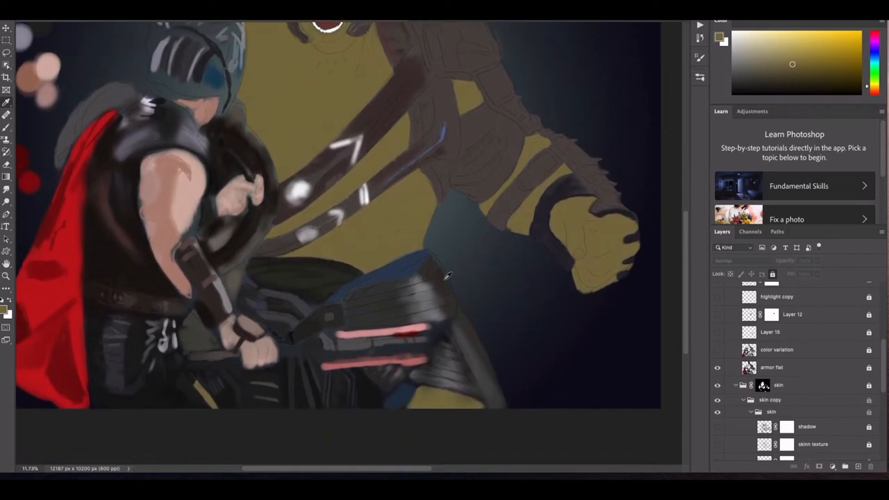
pyautogui.moveTo(428, 273)
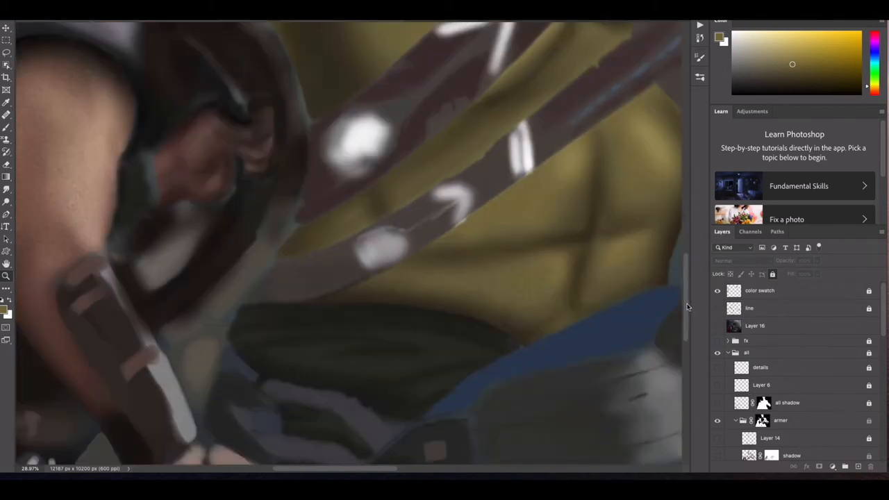
# Step: Show the shading and detail layers and zoom to Hulk's rendered face and ridged helmet
pyautogui.scroll(-3)
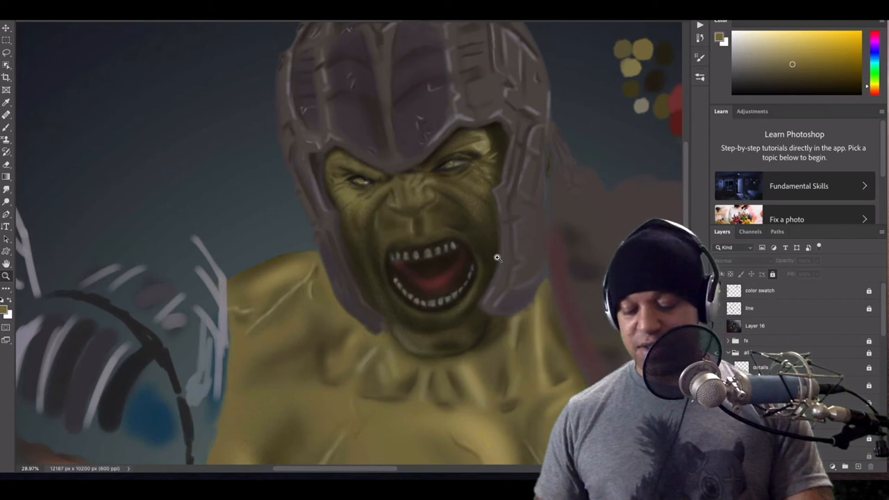
pyautogui.click(728, 353)
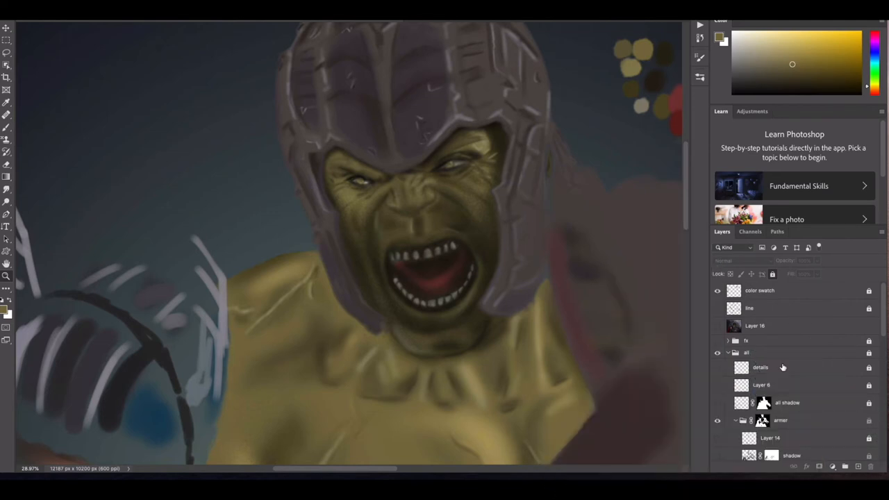
pyautogui.scroll(-3)
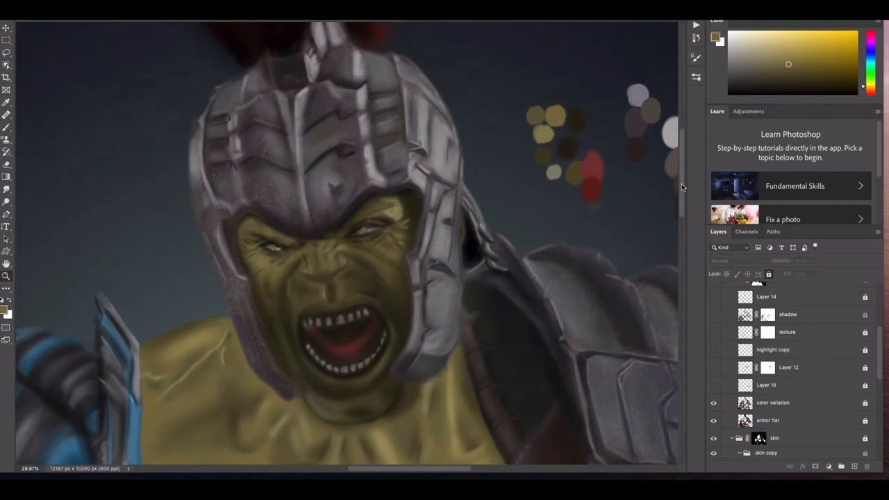
pyautogui.scroll(3)
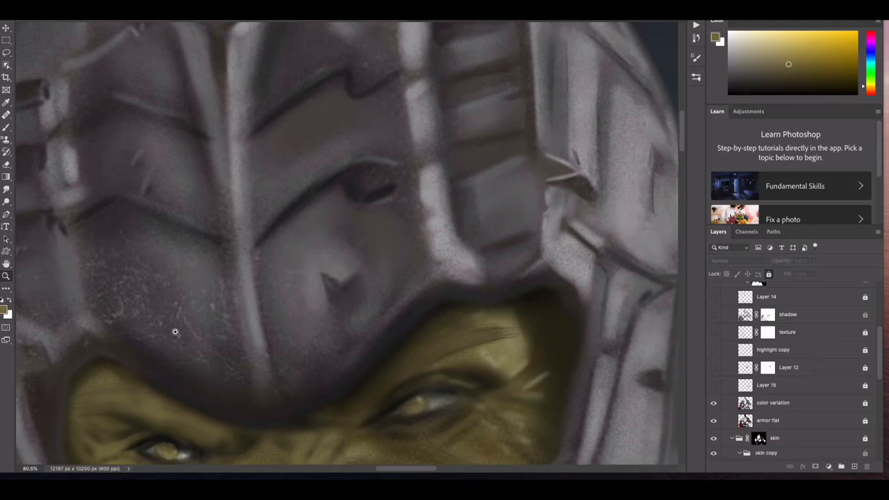
pyautogui.moveTo(177, 223)
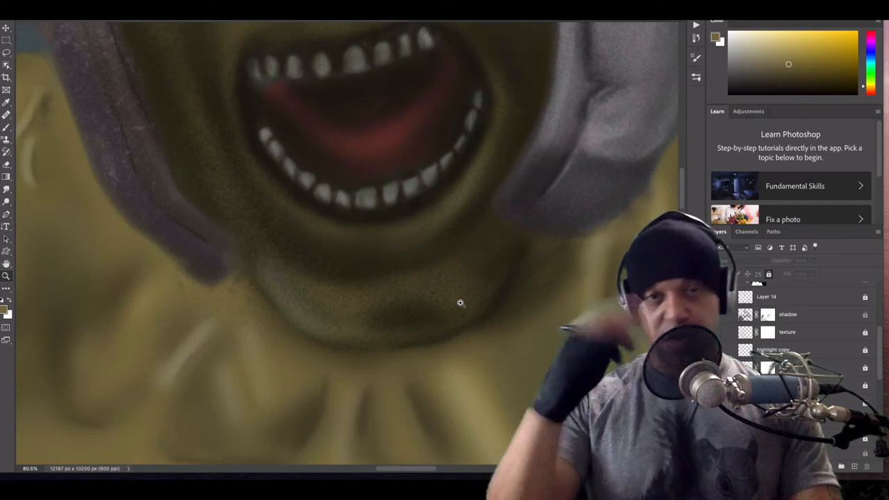
pyautogui.moveTo(216, 190)
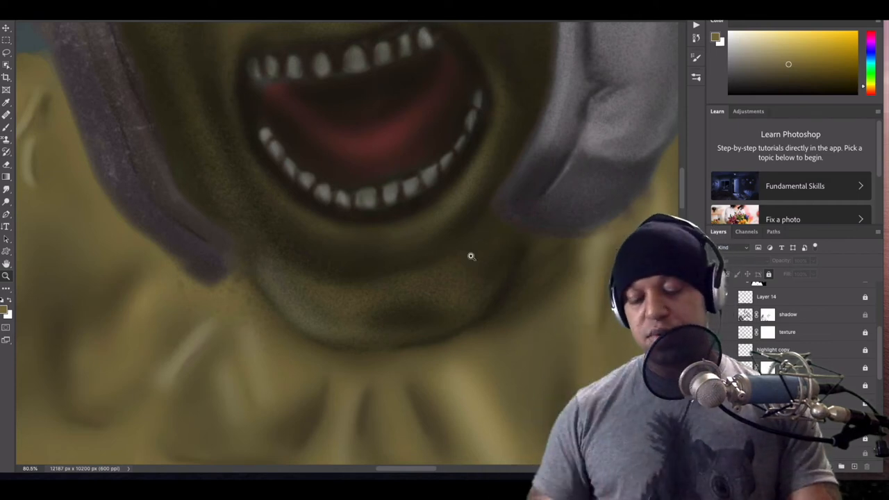
pyautogui.moveTo(664, 103)
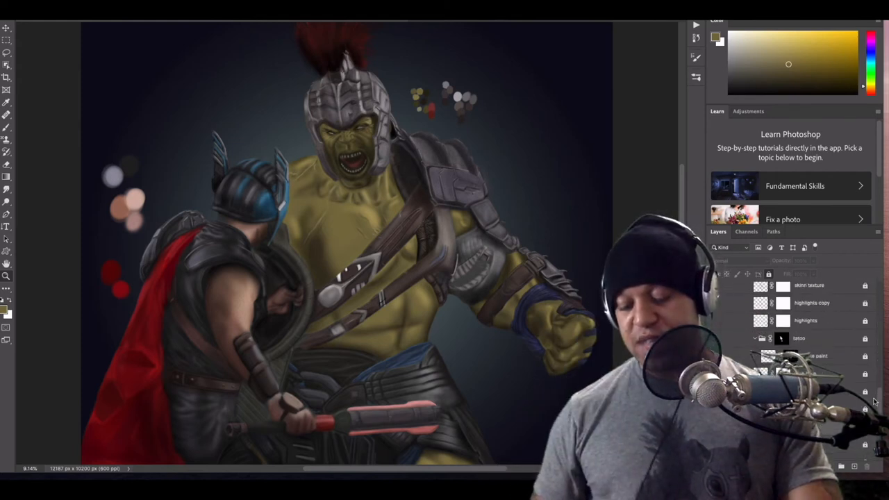
pyautogui.scroll(-3)
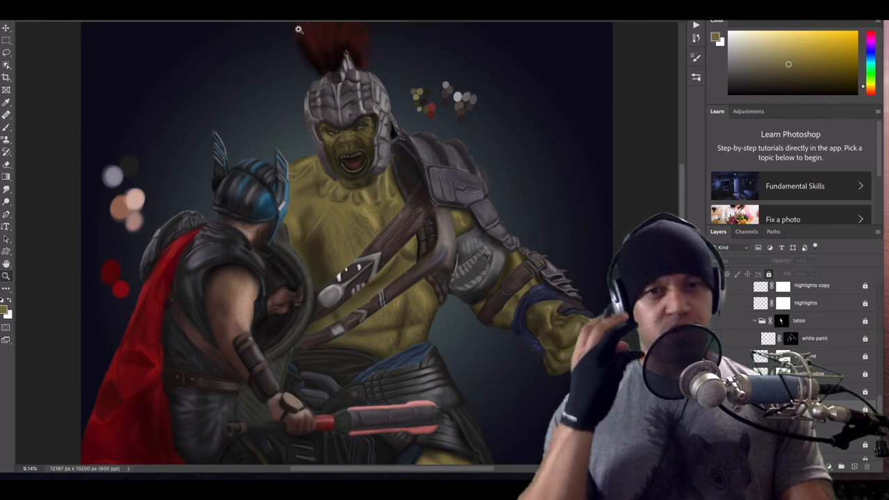
pyautogui.moveTo(147, 164)
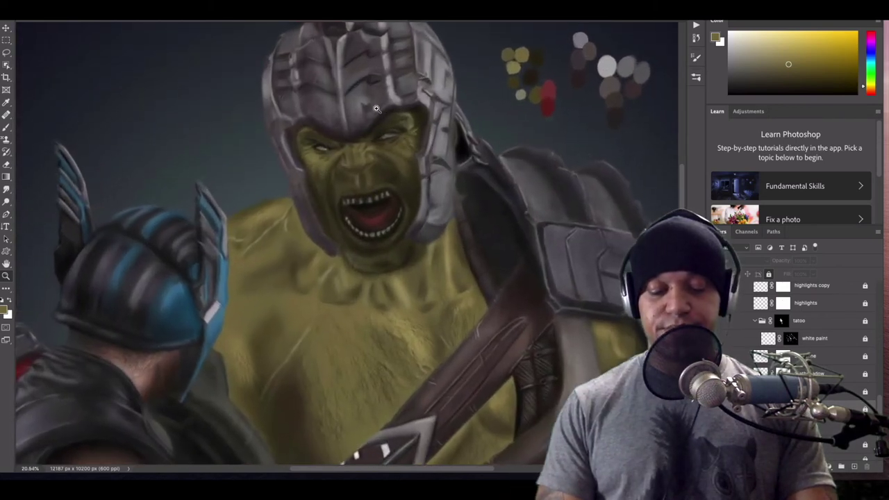
pyautogui.scroll(3)
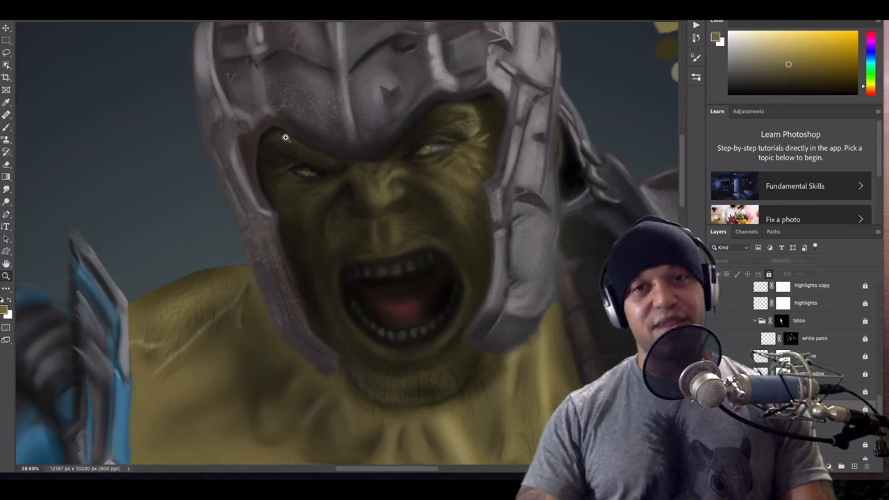
pyautogui.moveTo(297, 173)
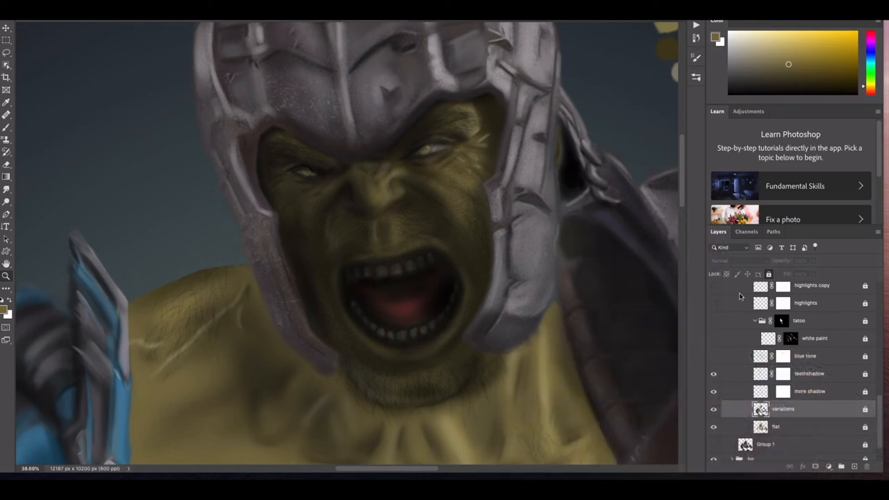
pyautogui.click(714, 392)
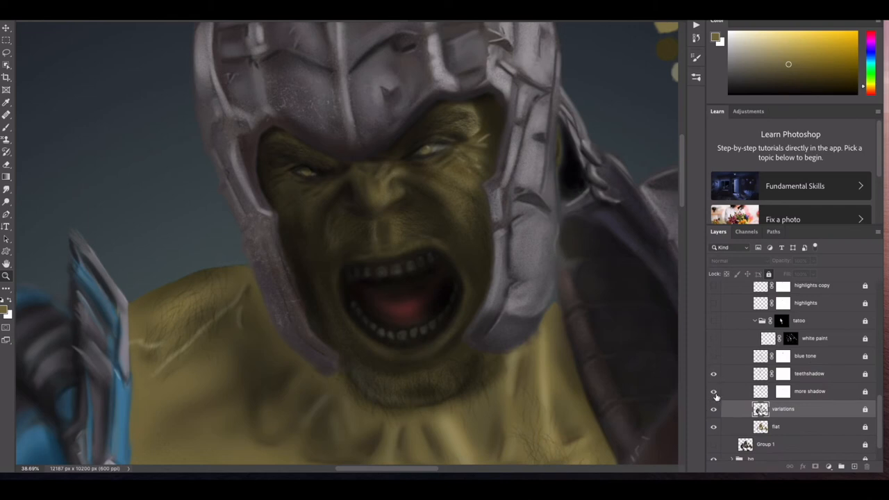
pyautogui.click(714, 373)
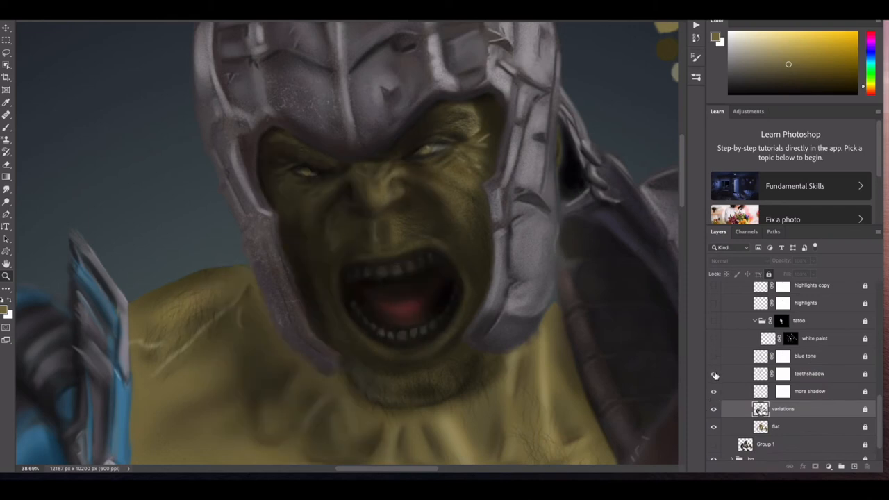
pyautogui.click(714, 372)
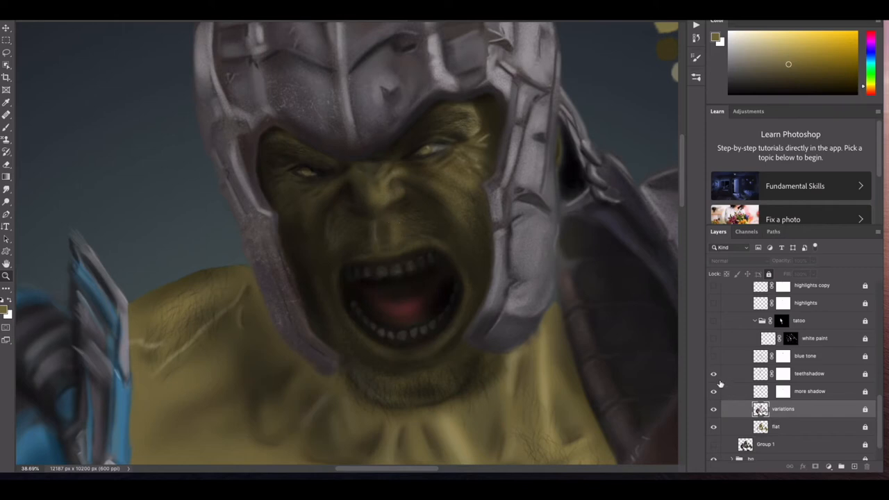
pyautogui.click(714, 372)
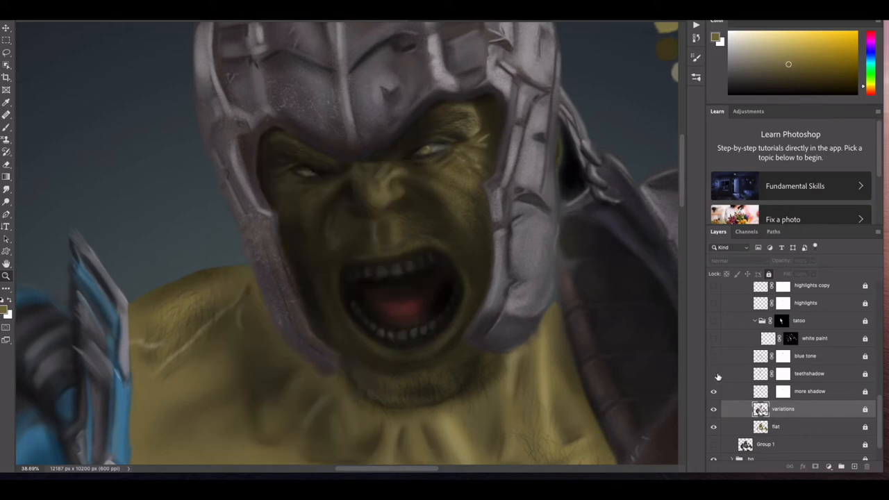
pyautogui.click(714, 373)
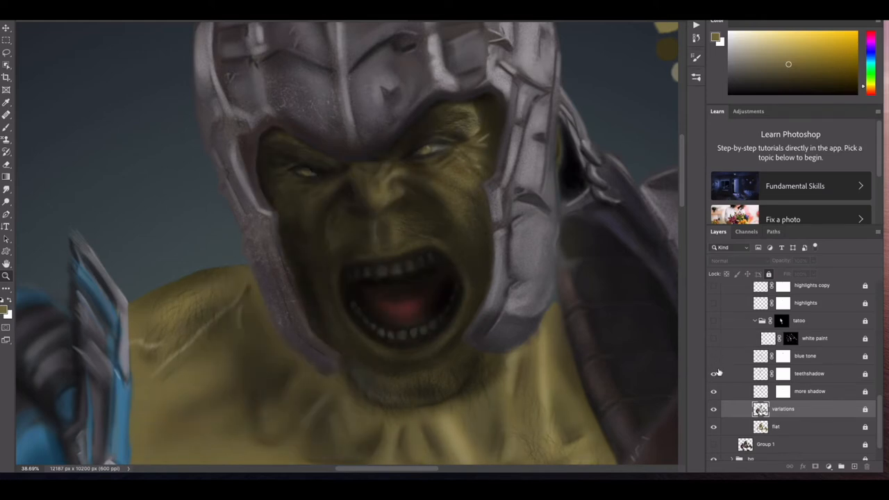
# Step: Toggle the white body-paint markings layer on and off to compare, leaving it visible
pyautogui.click(714, 373)
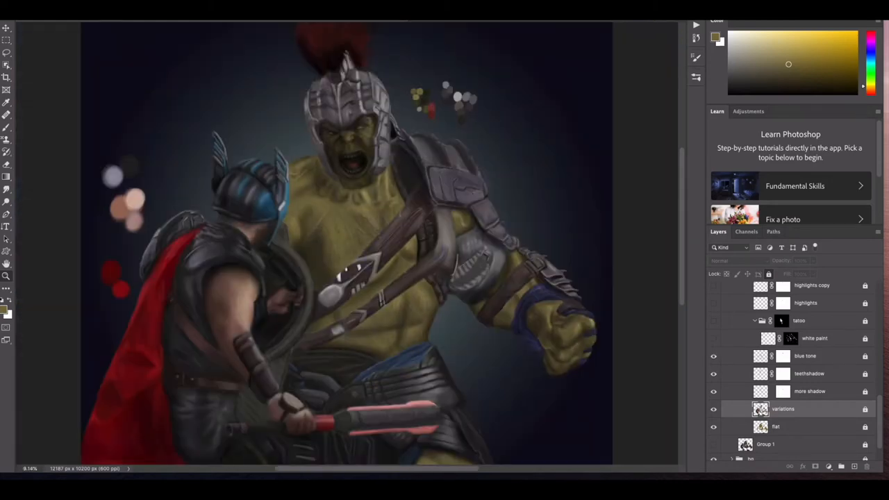
pyautogui.click(714, 355)
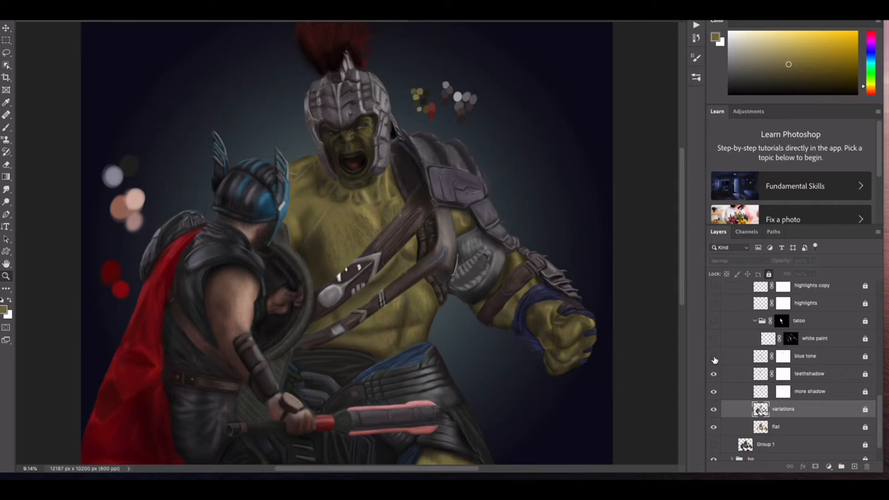
pyautogui.click(714, 356)
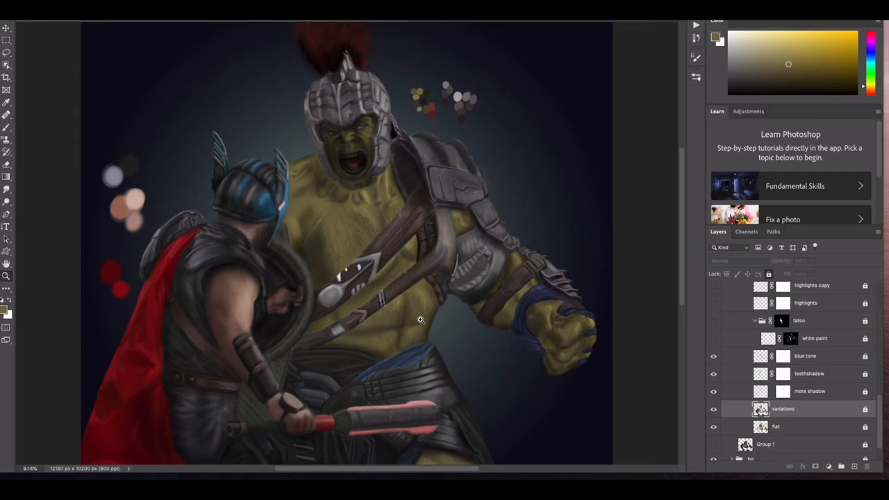
pyautogui.click(714, 355)
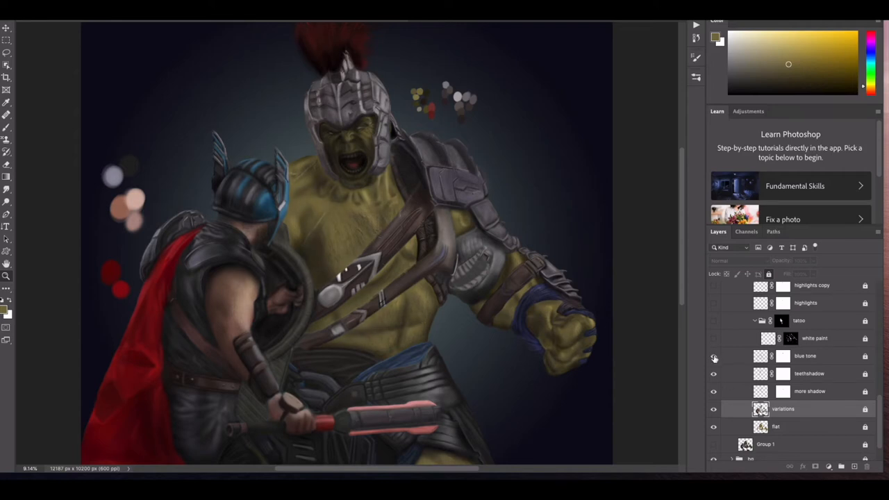
pyautogui.click(714, 356)
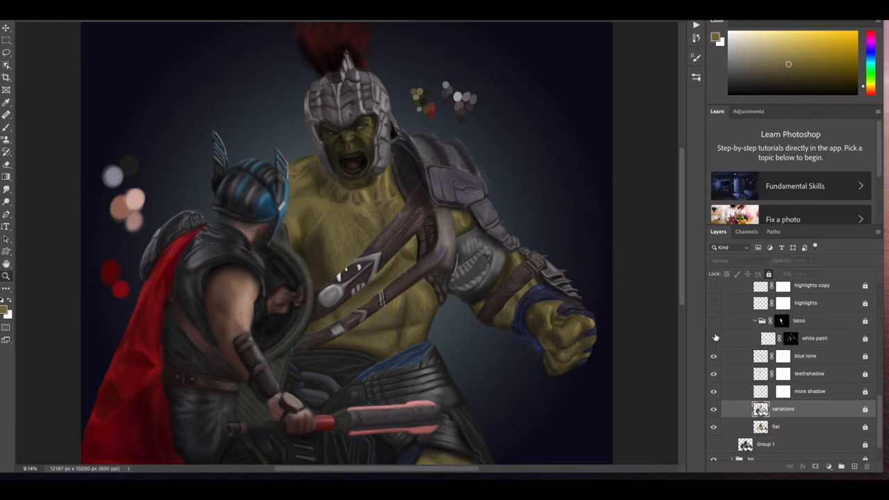
# Step: Zoom into Hulk's chest and strap to inspect the pale white stripes up close
pyautogui.scroll(3)
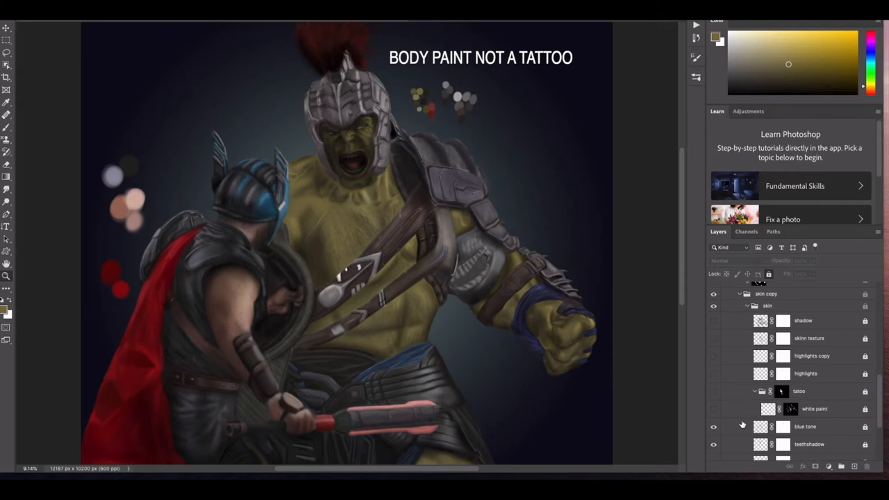
pyautogui.click(714, 391)
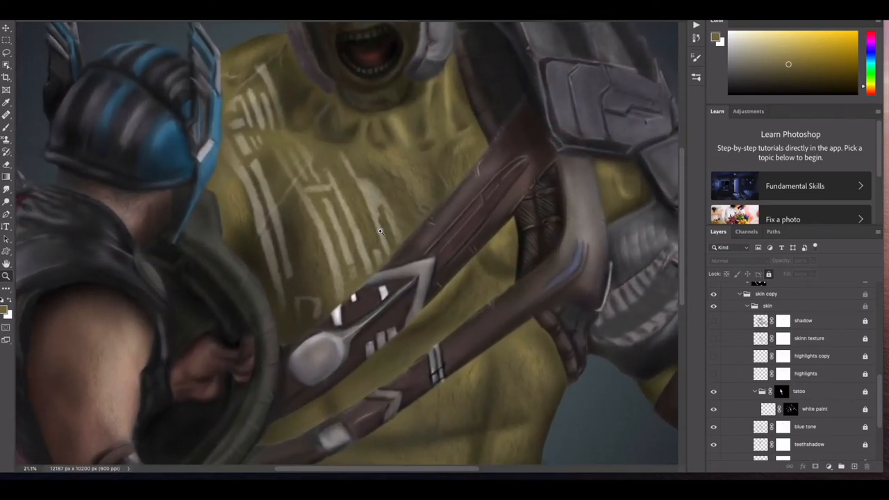
# Step: On the reference photo, use Select > Color Range with a wider Fuzziness to select the white markings
pyautogui.scroll(-3)
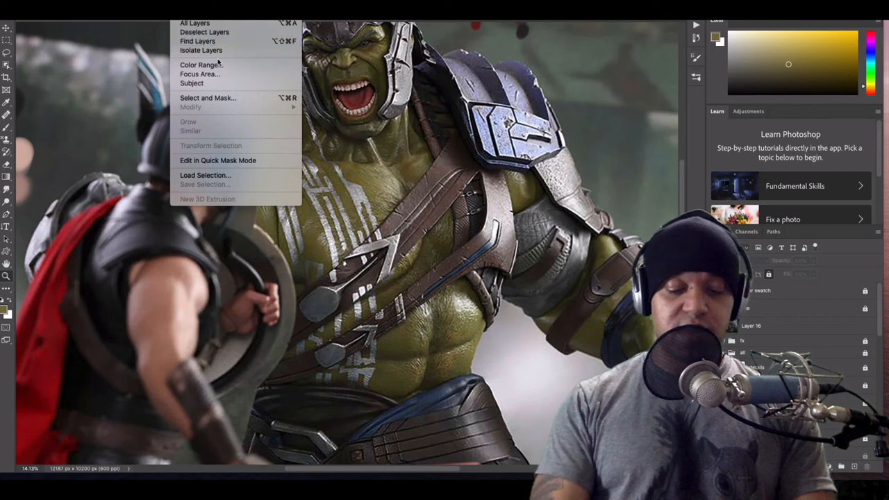
pyautogui.click(200, 65)
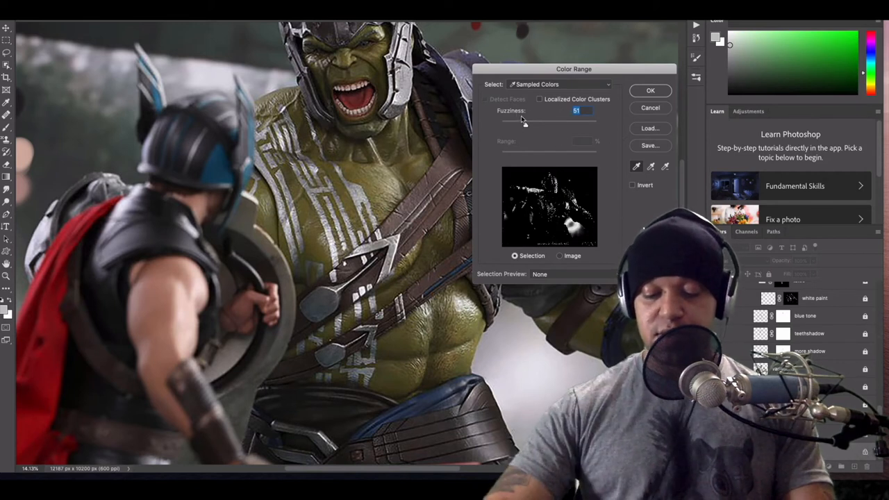
pyautogui.moveTo(525, 125); pyautogui.dragTo(576, 125)
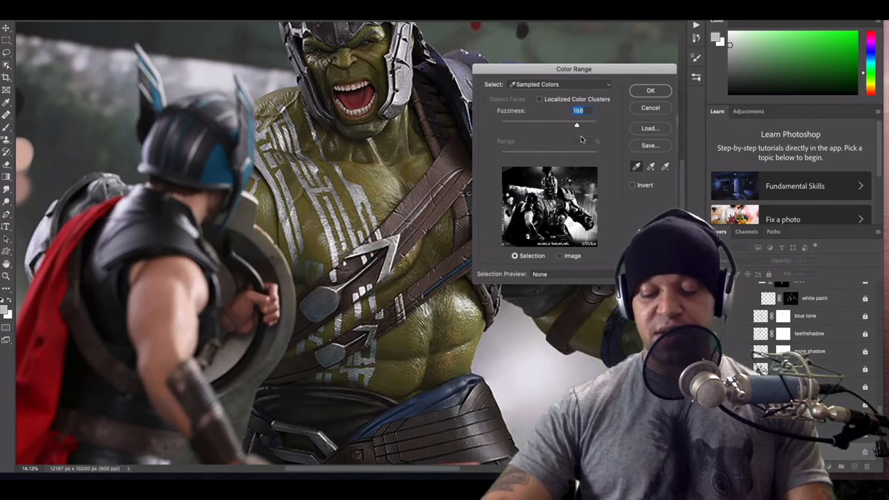
pyautogui.moveTo(576, 125); pyautogui.dragTo(528, 125)
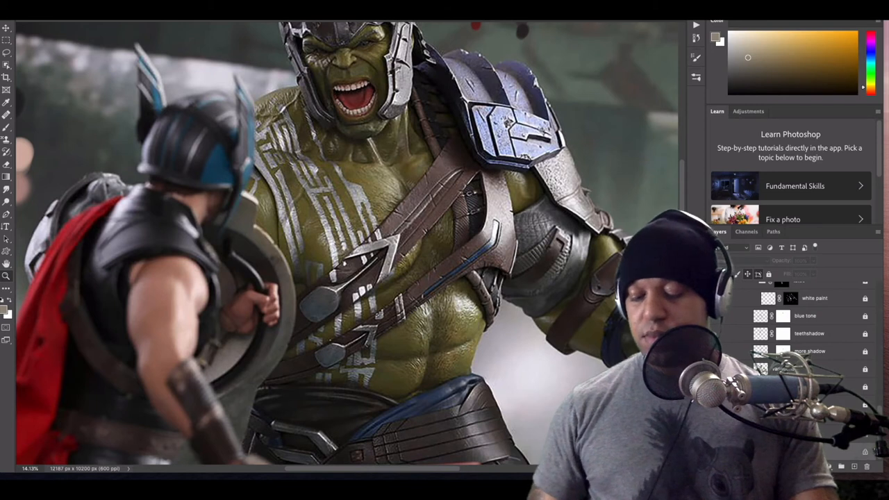
# Step: Bring the Hulk-versus-Thor painting back to the front with the white markings showing
pyautogui.scroll(-3)
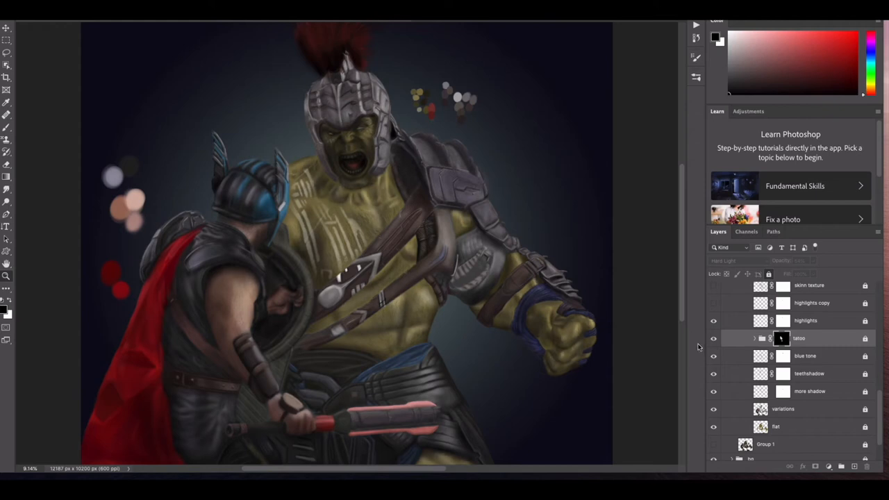
pyautogui.click(714, 320)
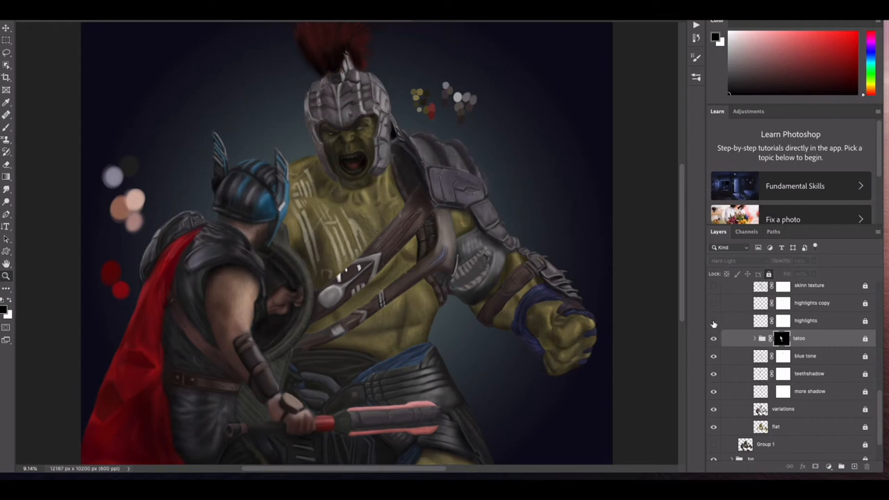
pyautogui.click(714, 319)
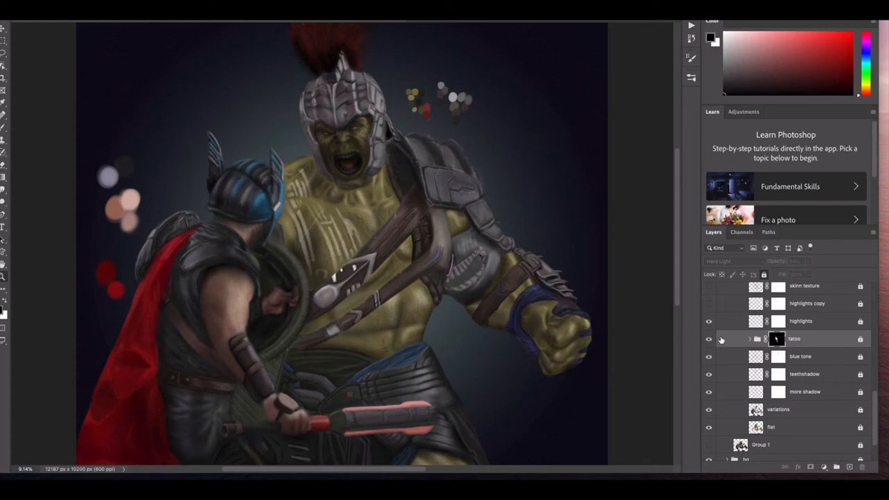
pyautogui.click(709, 321)
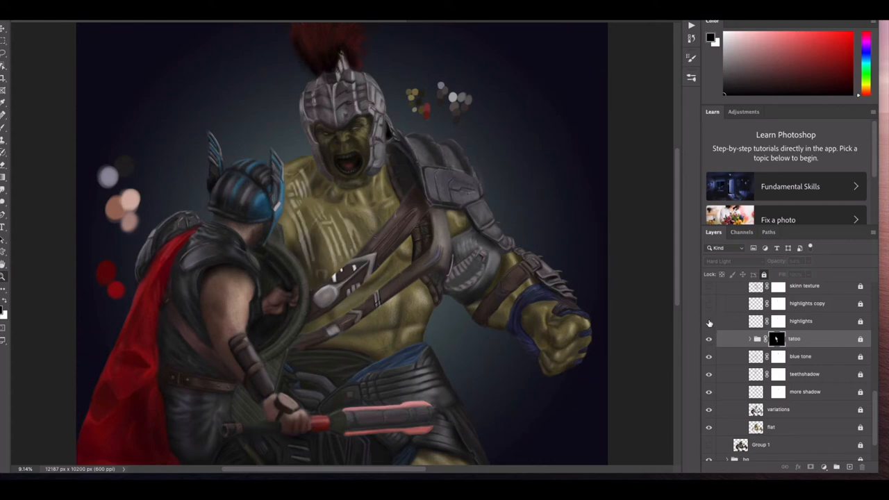
pyautogui.click(709, 321)
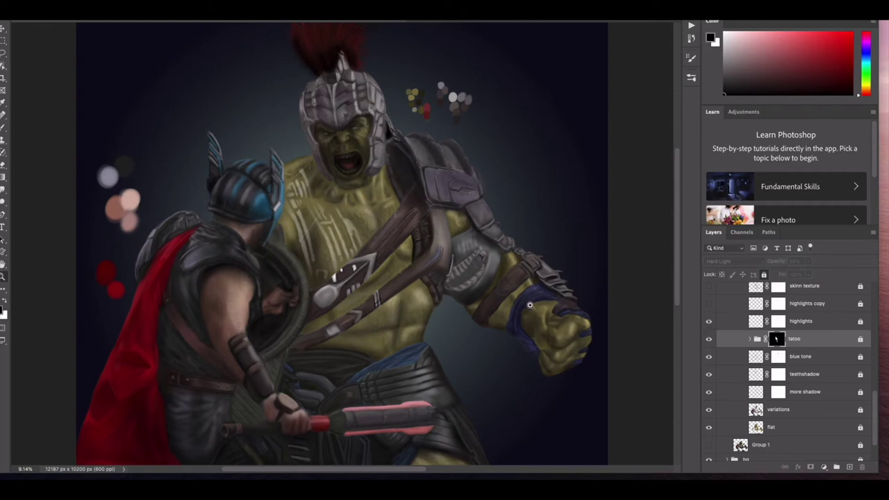
pyautogui.moveTo(239, 147)
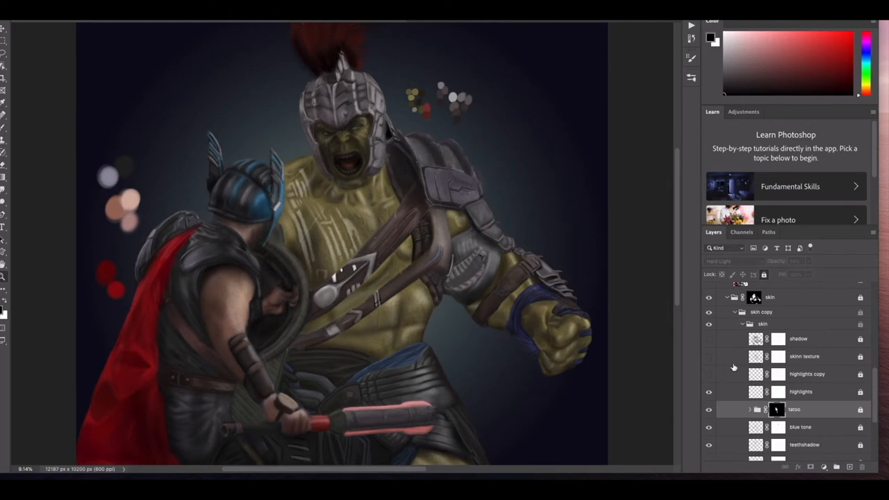
pyautogui.moveTo(735, 356)
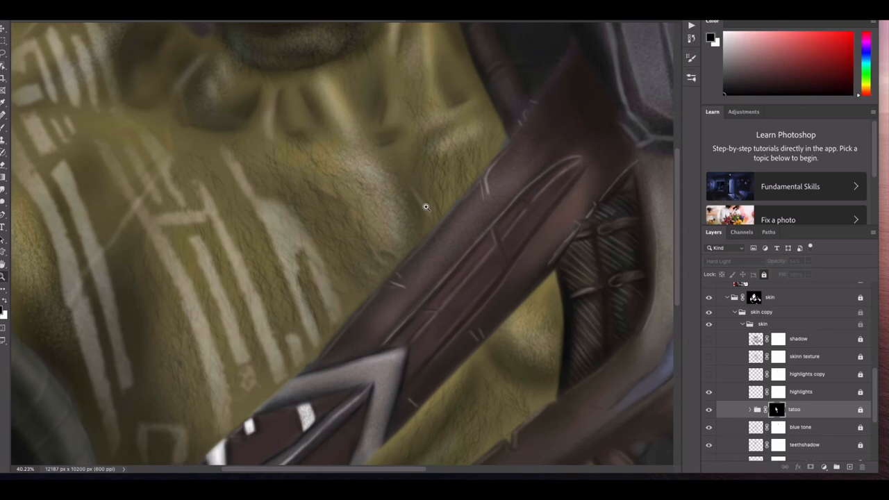
pyautogui.scroll(-3)
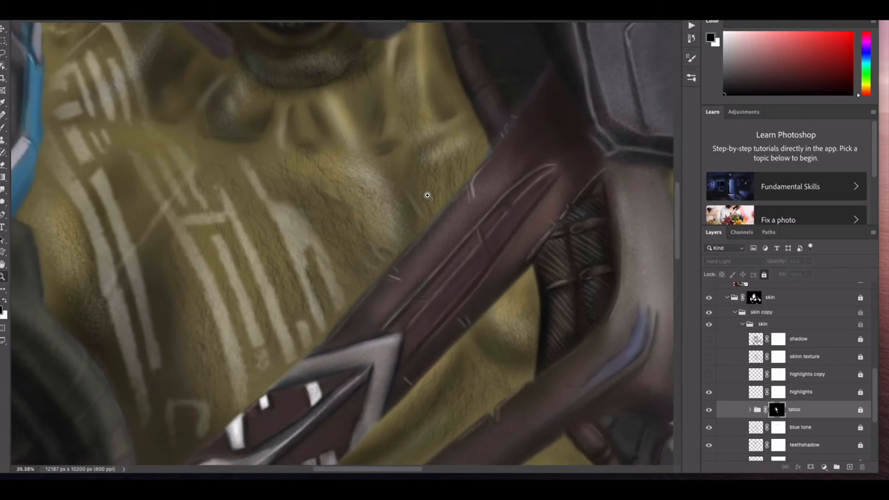
pyautogui.click(805, 356)
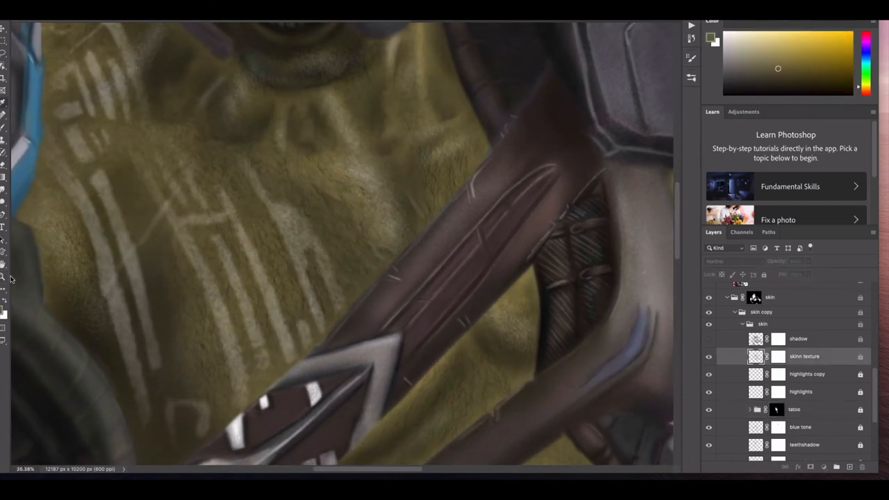
pyautogui.click(714, 39)
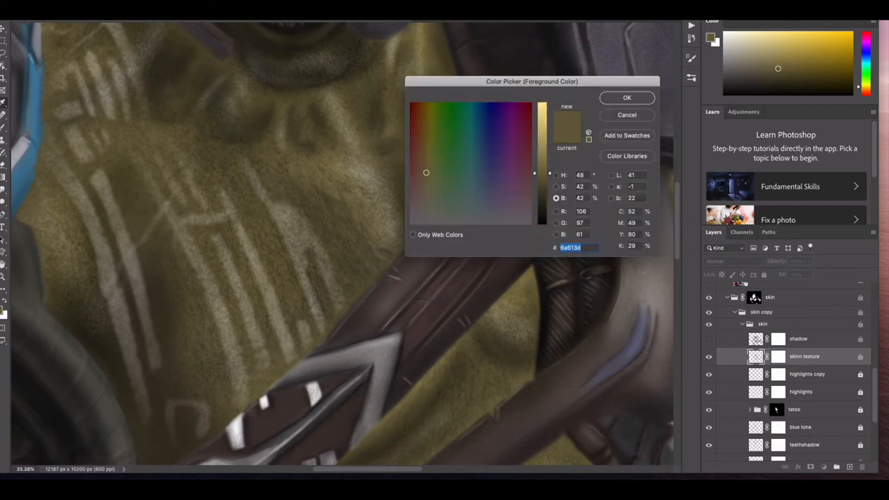
pyautogui.click(540, 113)
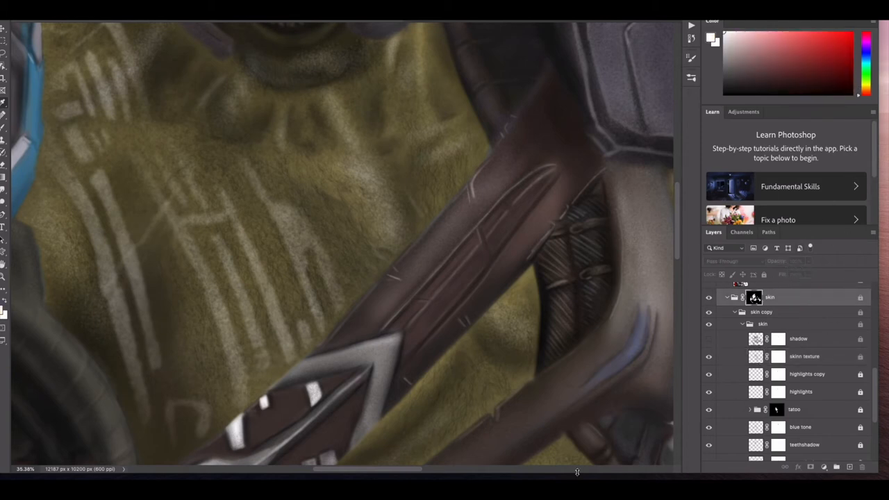
pyautogui.moveTo(492, 151)
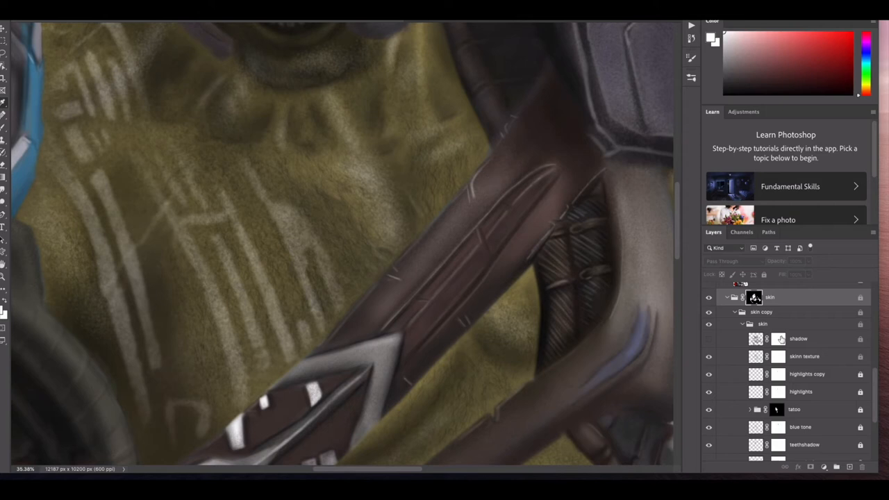
pyautogui.moveTo(779, 340)
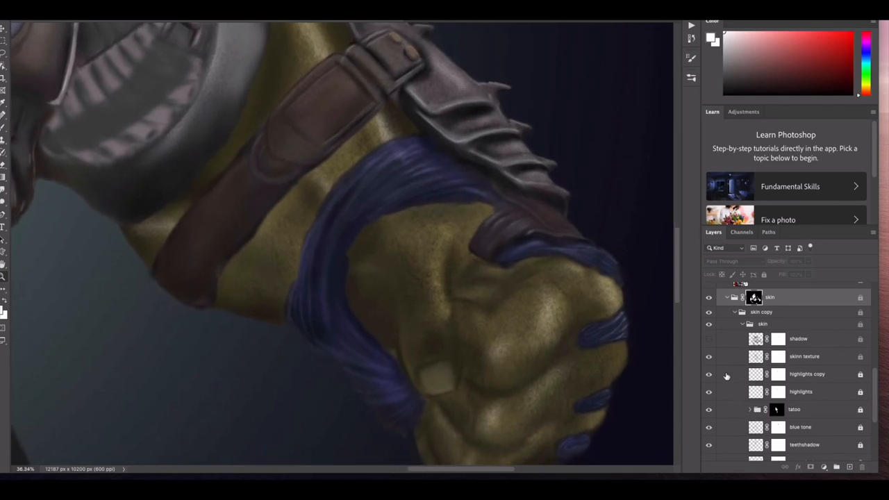
# Step: Compare the highlights on Hulk's fist on and off, then hide the colour swatch dots layer
pyautogui.click(709, 356)
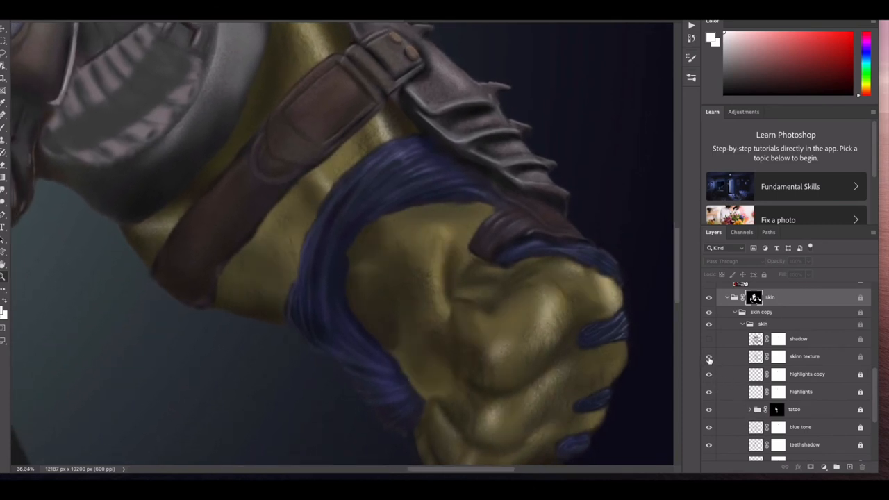
pyautogui.click(708, 356)
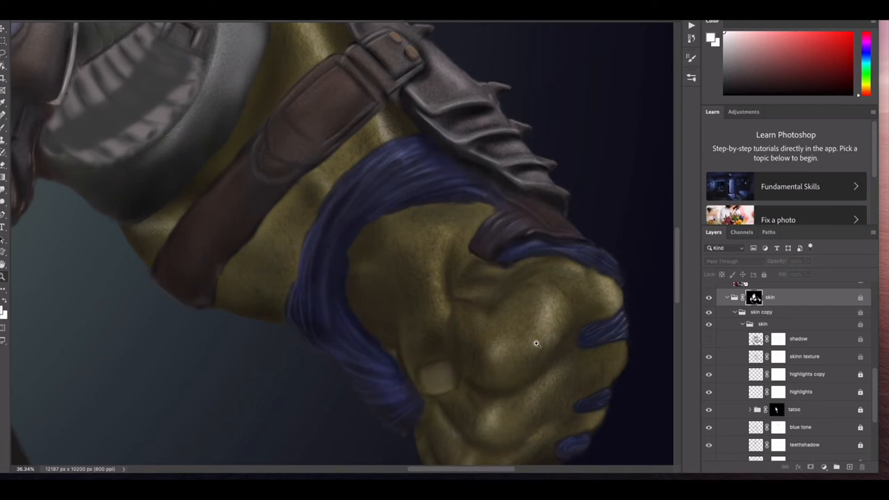
pyautogui.moveTo(544, 288)
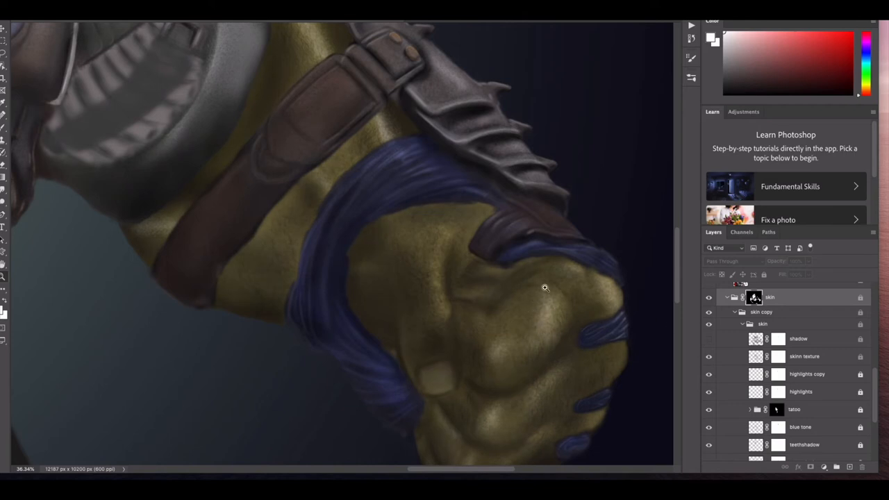
pyautogui.moveTo(656, 300)
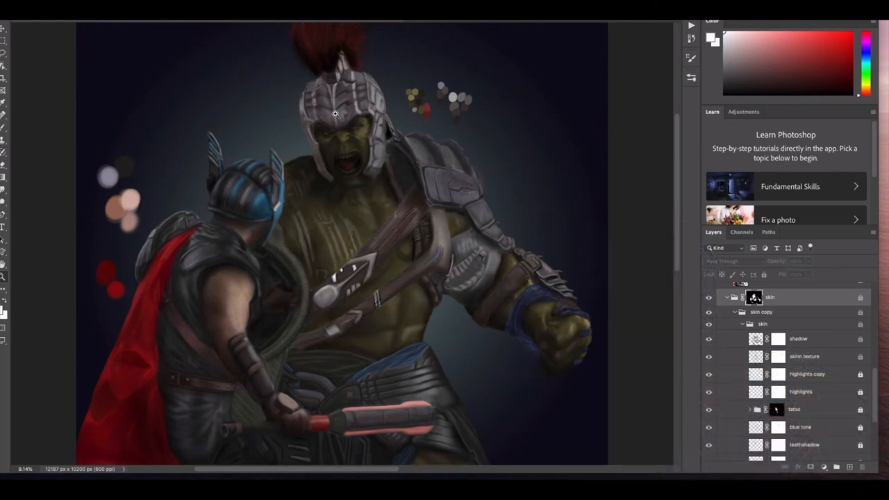
pyautogui.click(709, 297)
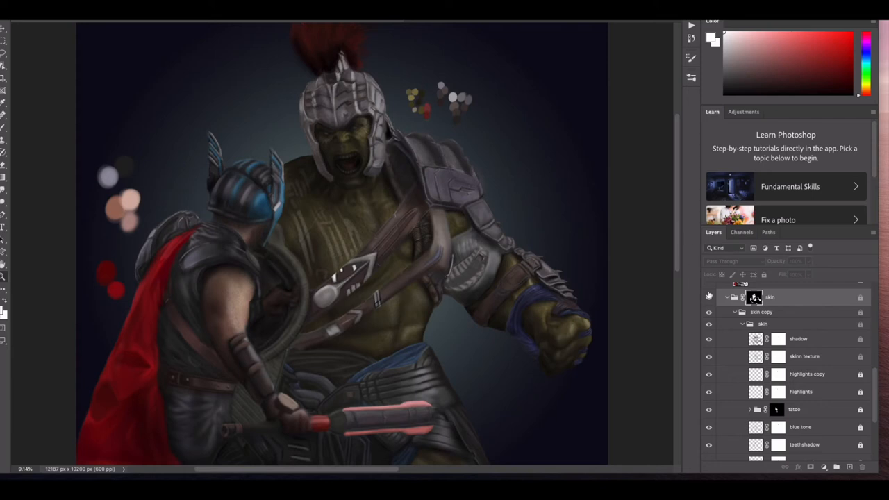
# Step: Return to the full painting view and turn the smoke test layer back off
pyautogui.scroll(-3)
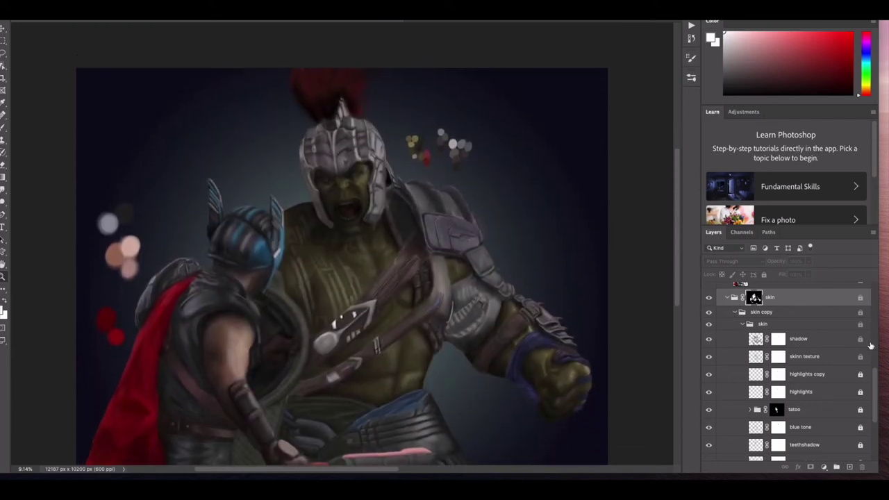
pyautogui.scroll(-3)
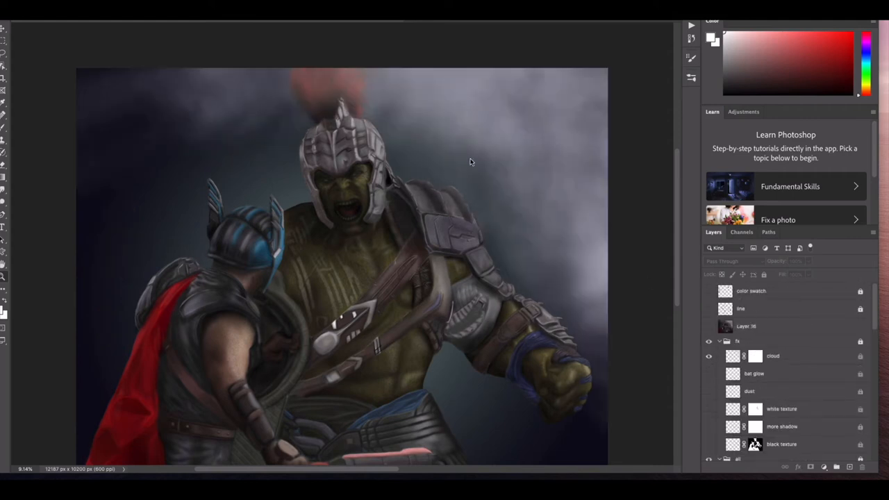
pyautogui.moveTo(631, 168)
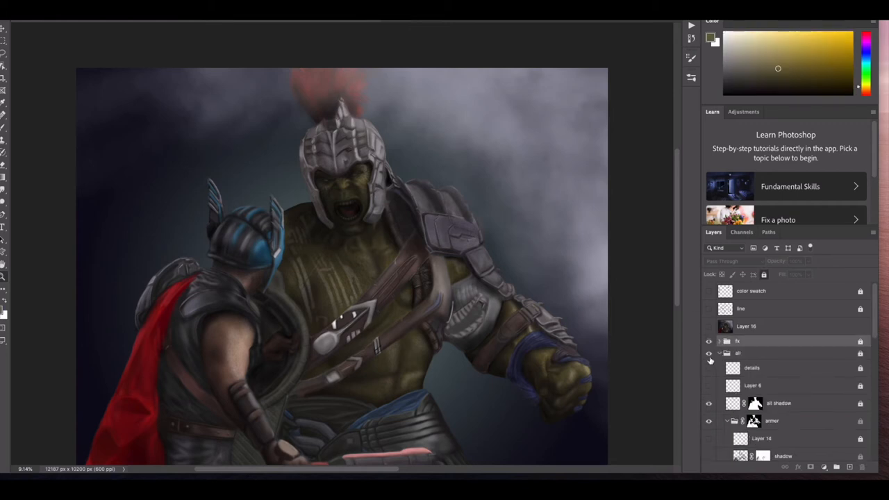
pyautogui.click(709, 367)
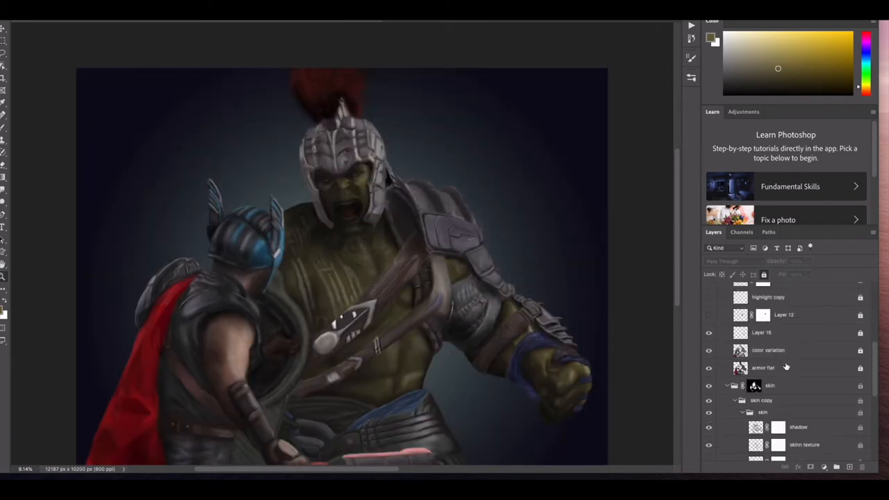
# Step: Block in Hulk's right shoulder armour with a flat grey base on a new layer
pyautogui.click(709, 367)
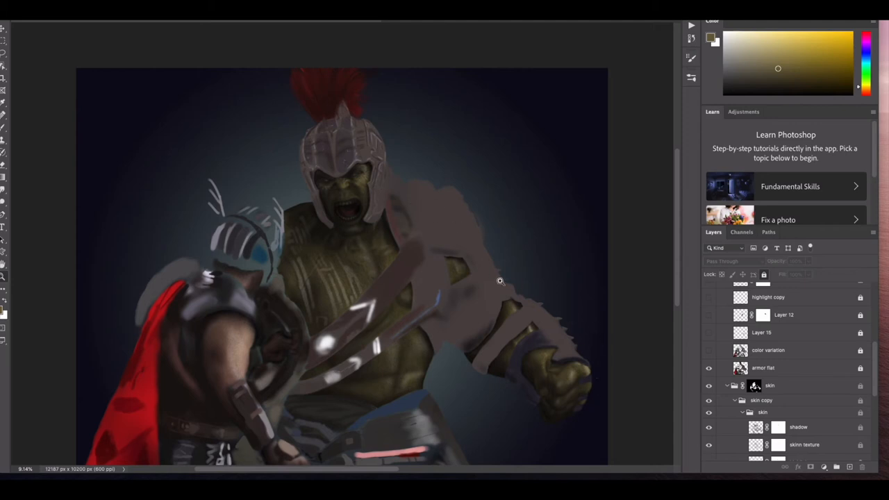
pyautogui.moveTo(436, 234)
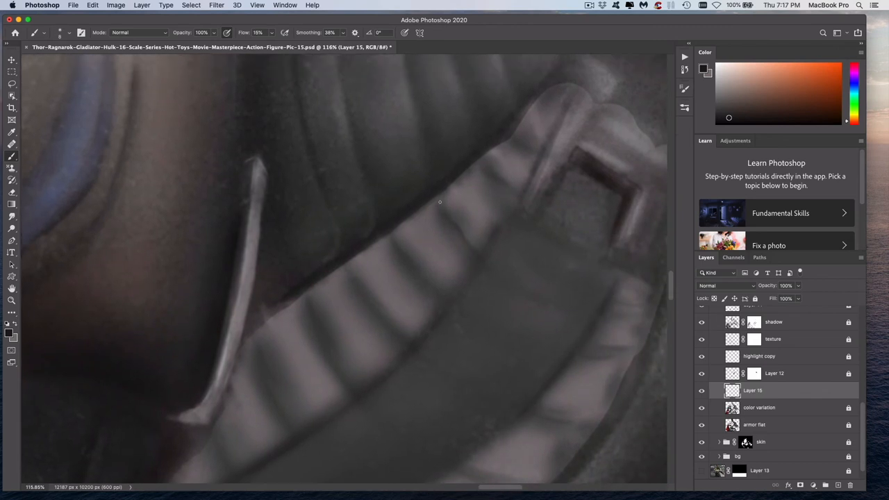
# Step: Paint soft shading and a darker lower edge on the ridged armour plates, sampling tones from the canvas
pyautogui.scroll(-3)
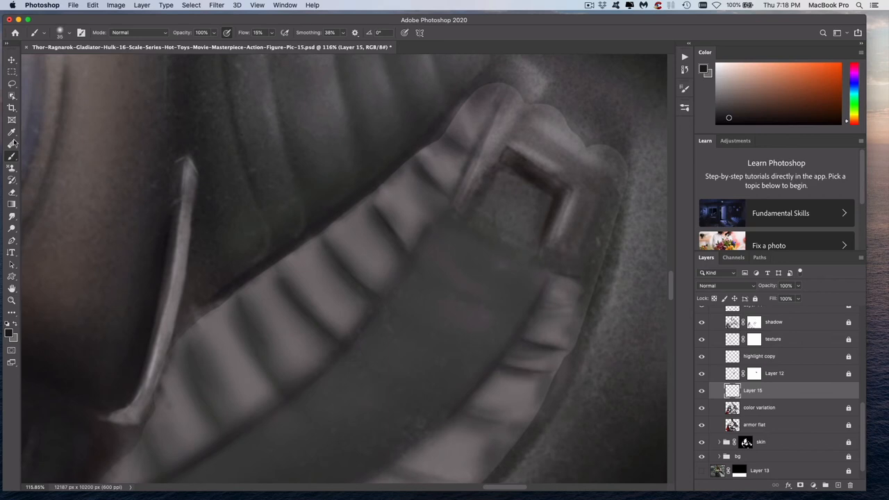
pyautogui.click(11, 158)
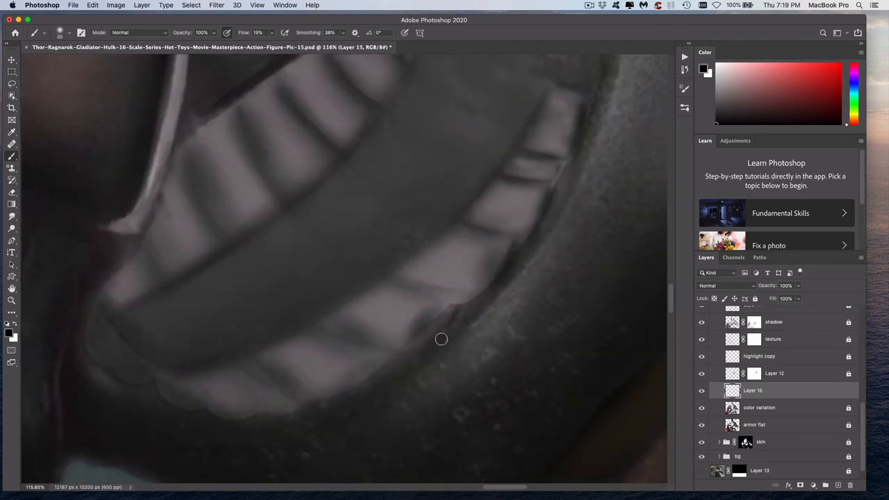
pyautogui.click(11, 143)
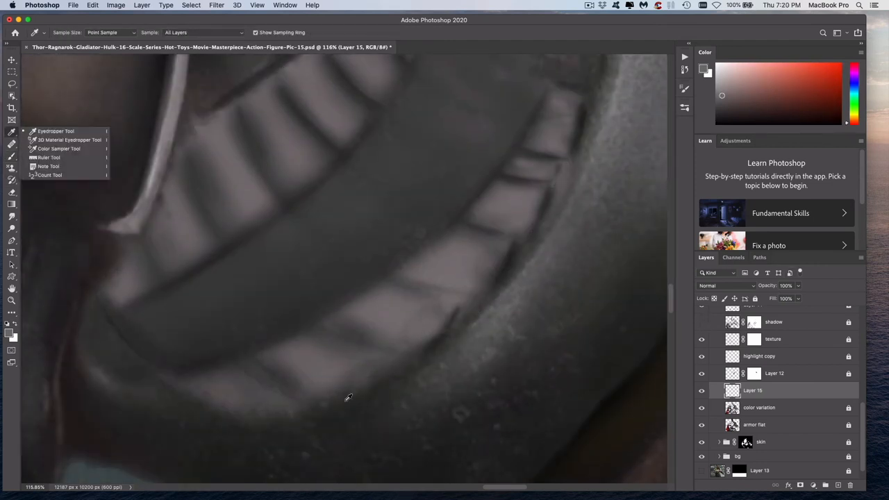
pyautogui.click(12, 300)
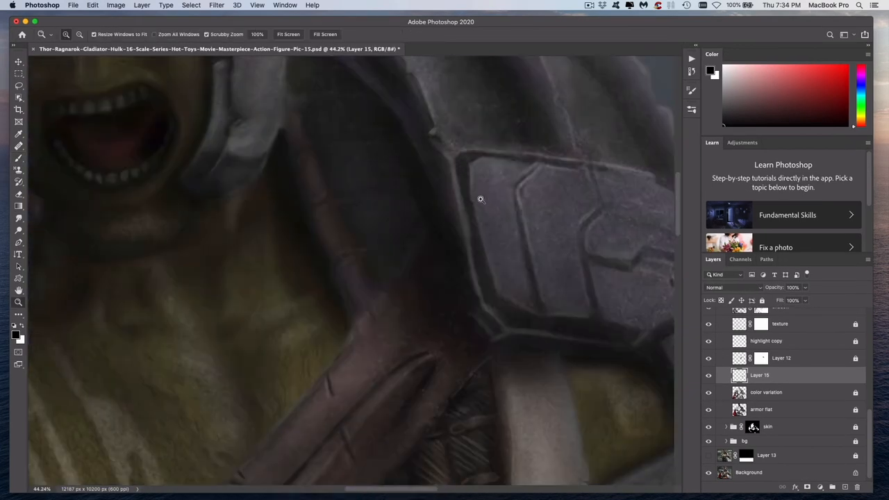
pyautogui.click(288, 33)
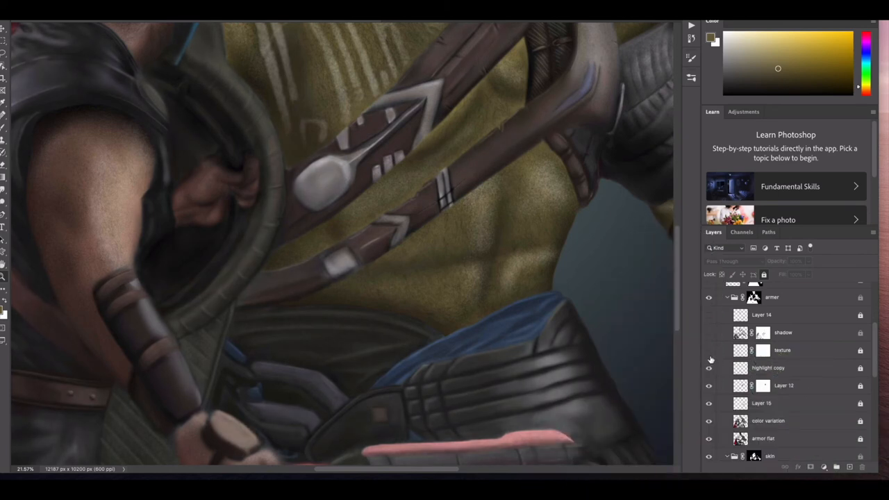
pyautogui.click(709, 350)
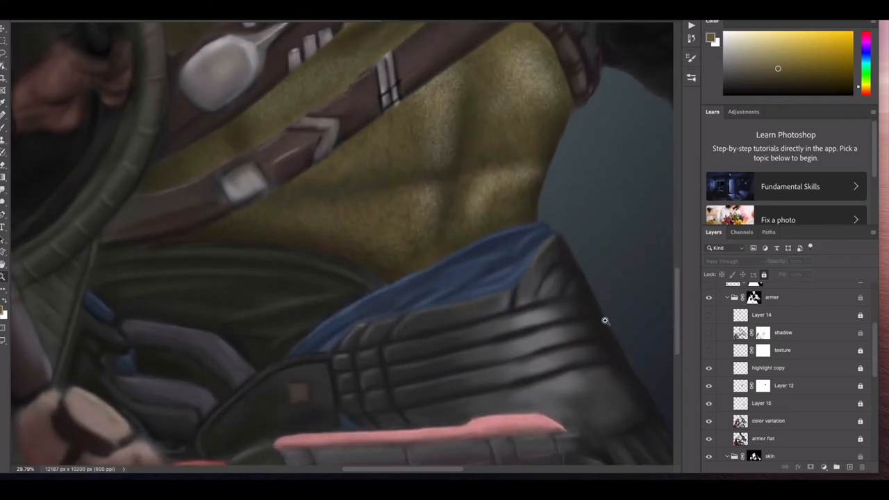
pyautogui.moveTo(636, 286)
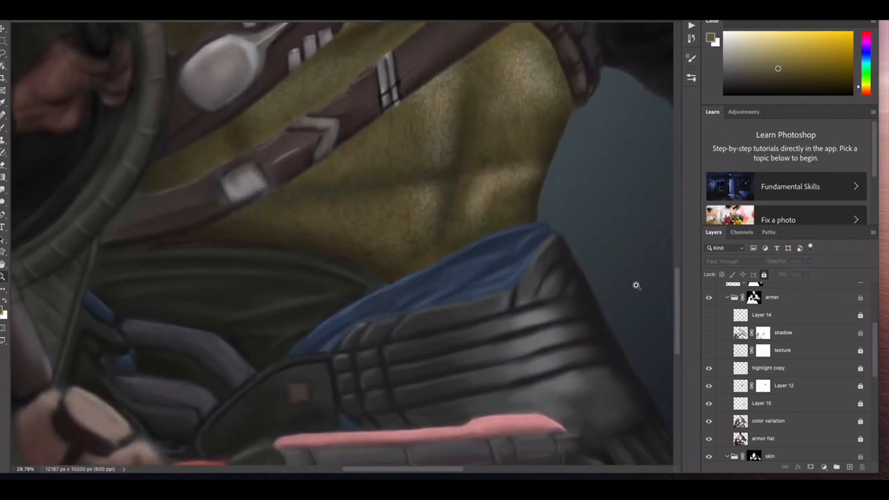
pyautogui.click(708, 351)
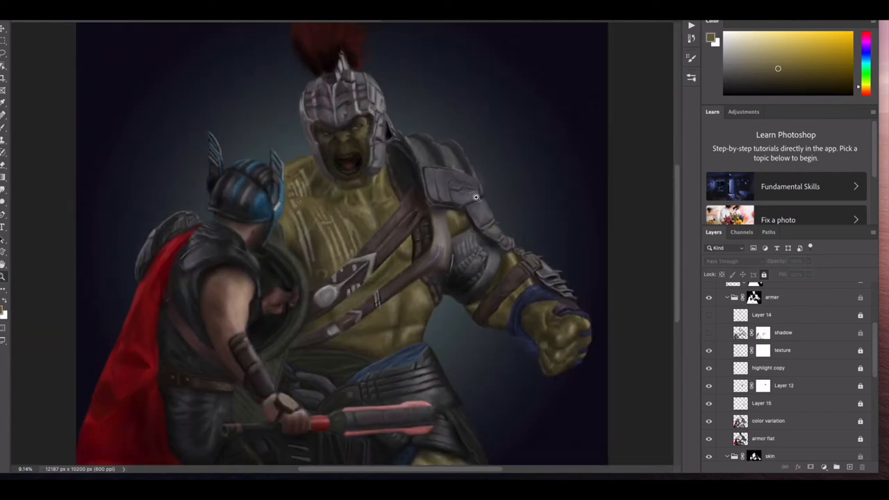
pyautogui.click(708, 334)
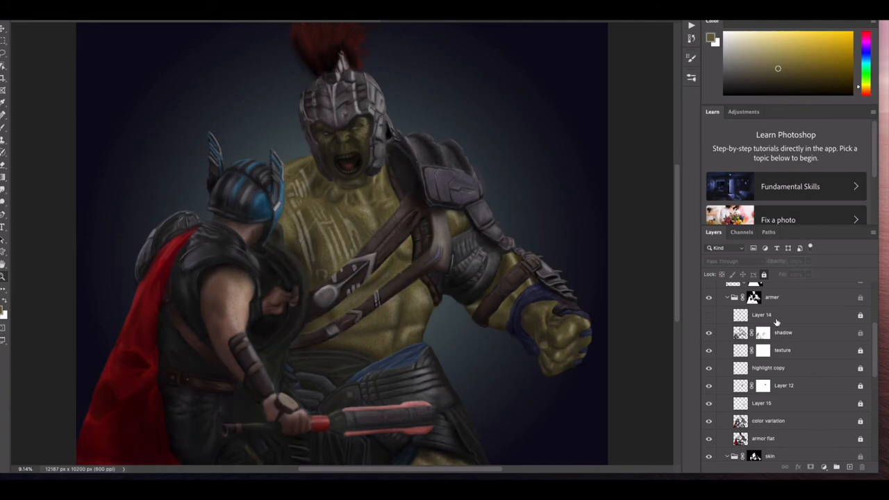
pyautogui.click(708, 314)
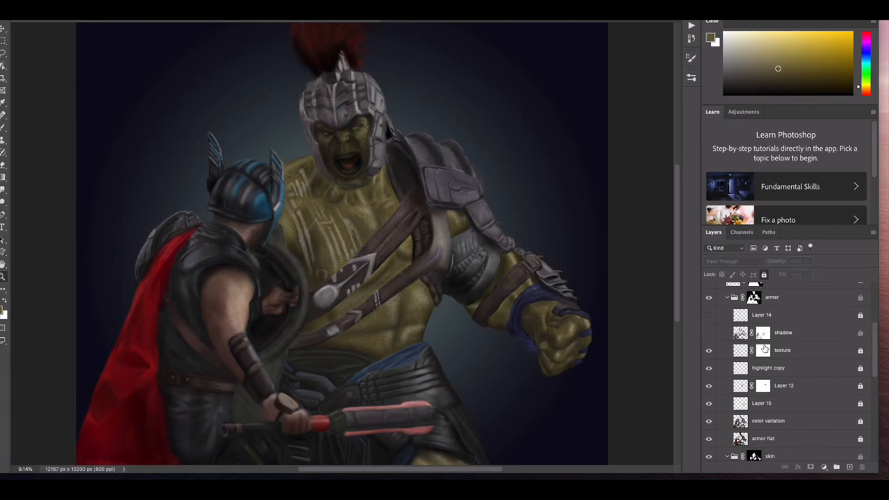
pyautogui.click(709, 339)
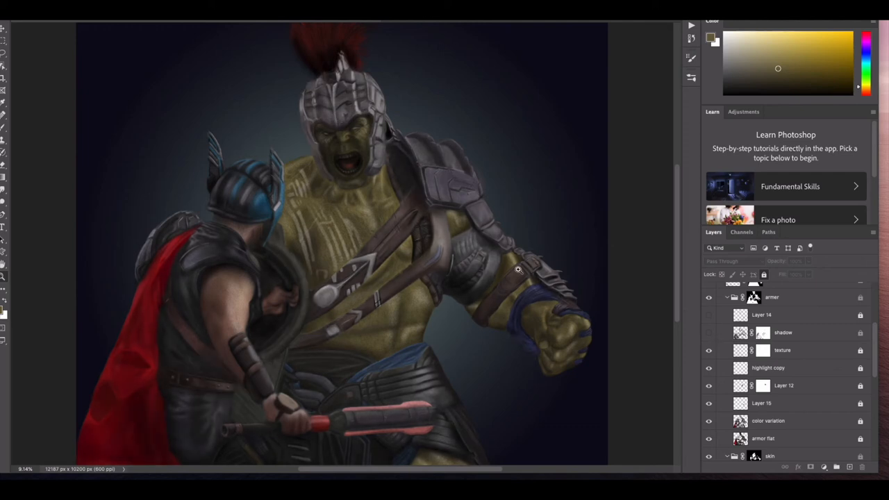
pyautogui.moveTo(714, 247)
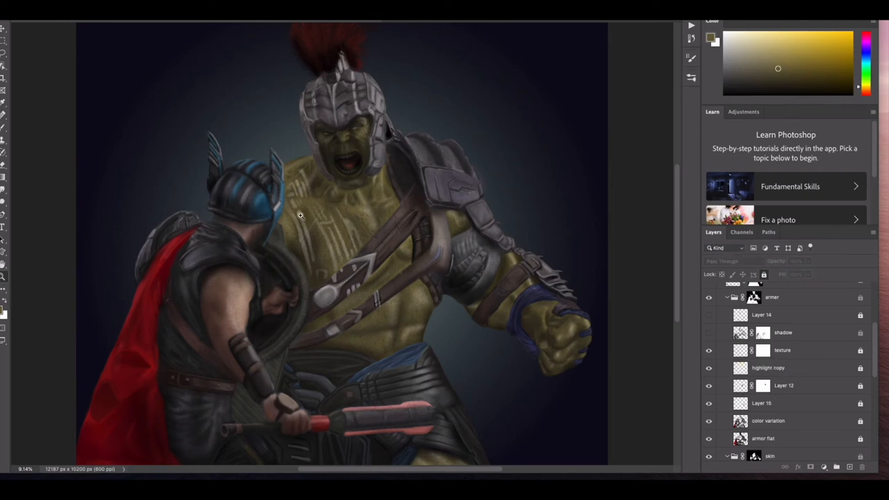
pyautogui.click(709, 332)
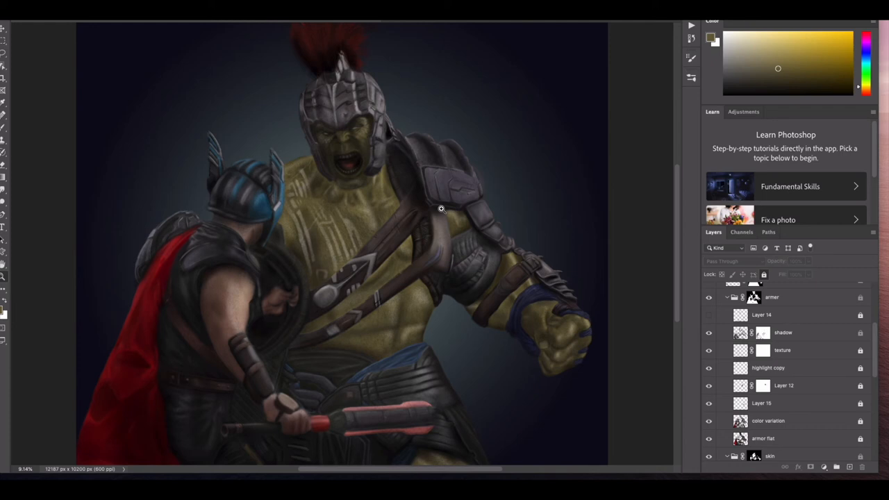
pyautogui.moveTo(875, 350)
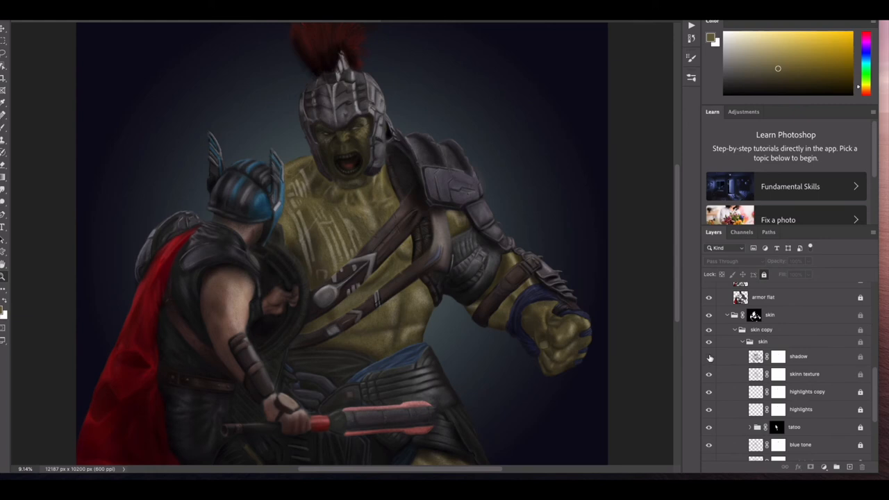
pyautogui.click(708, 356)
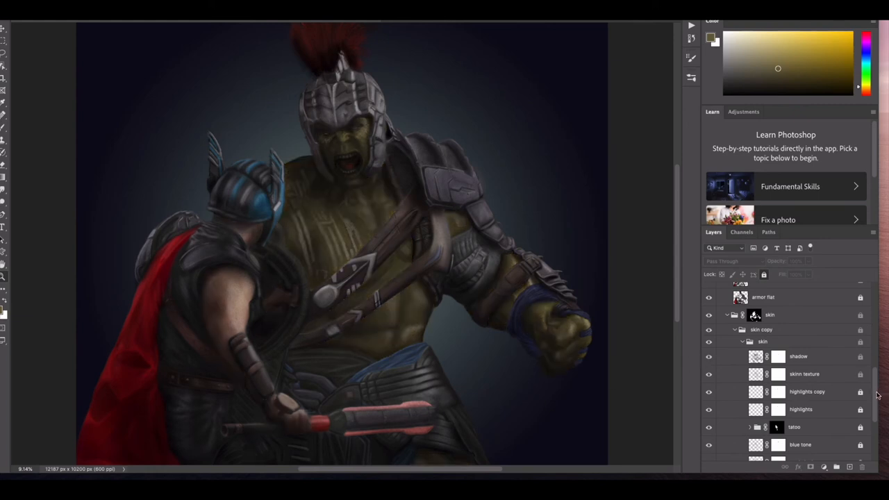
pyautogui.scroll(-3)
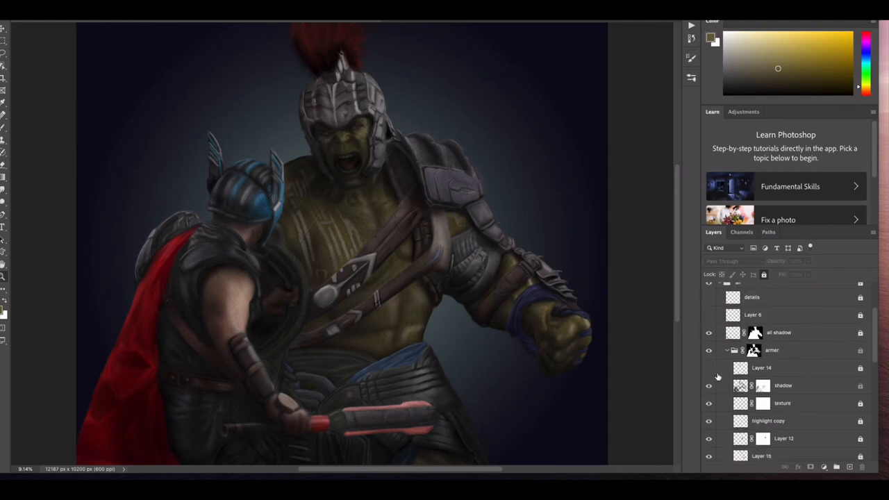
# Step: Toggle a skin shading layer on and off several times to compare its effect
pyautogui.click(709, 367)
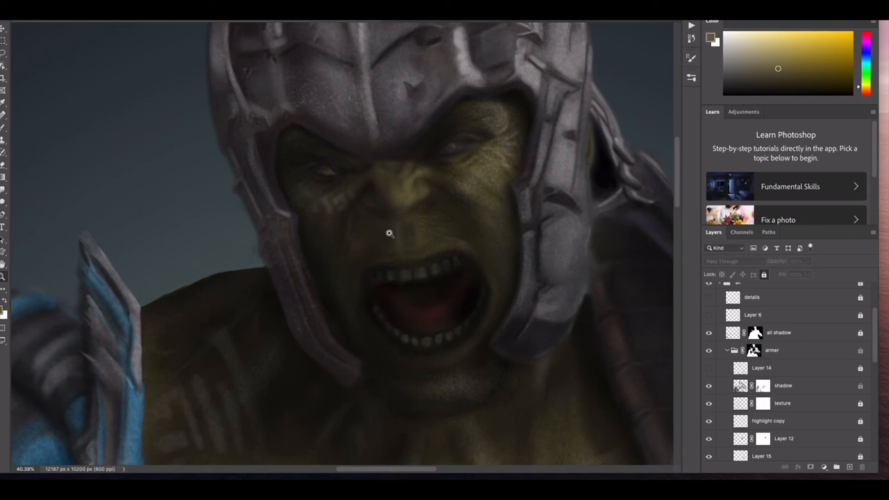
pyautogui.moveTo(553, 402)
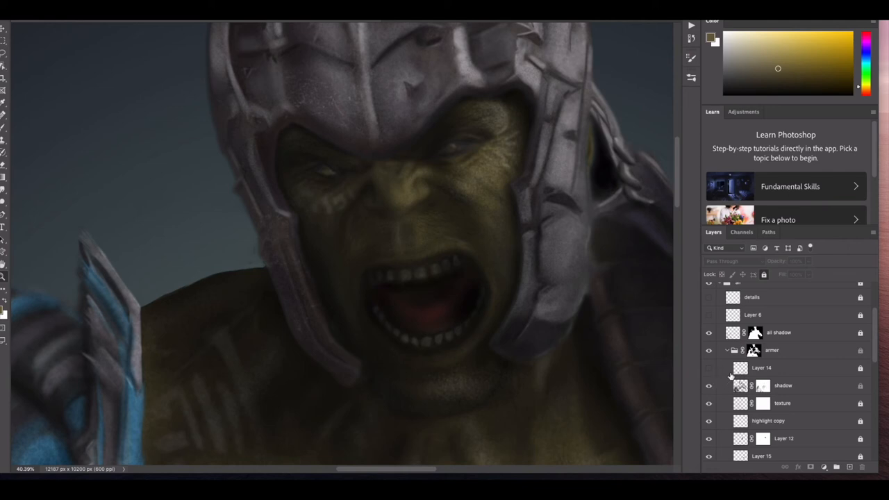
pyautogui.click(709, 366)
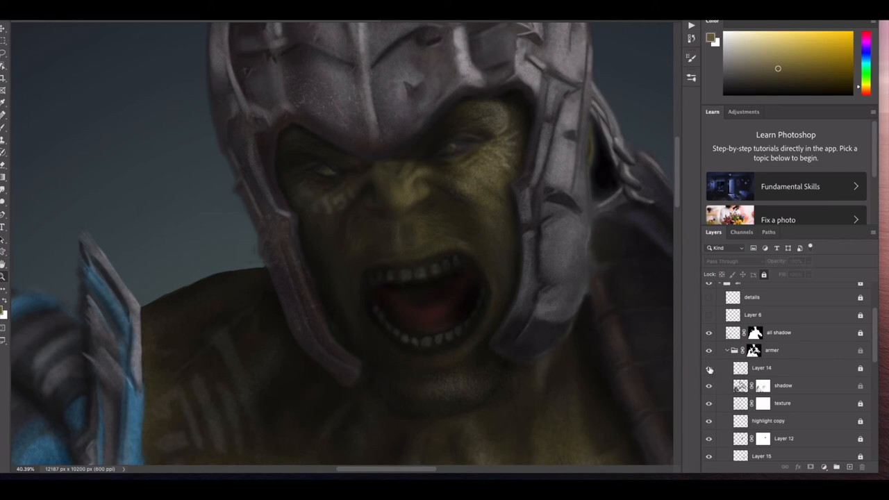
pyautogui.click(709, 368)
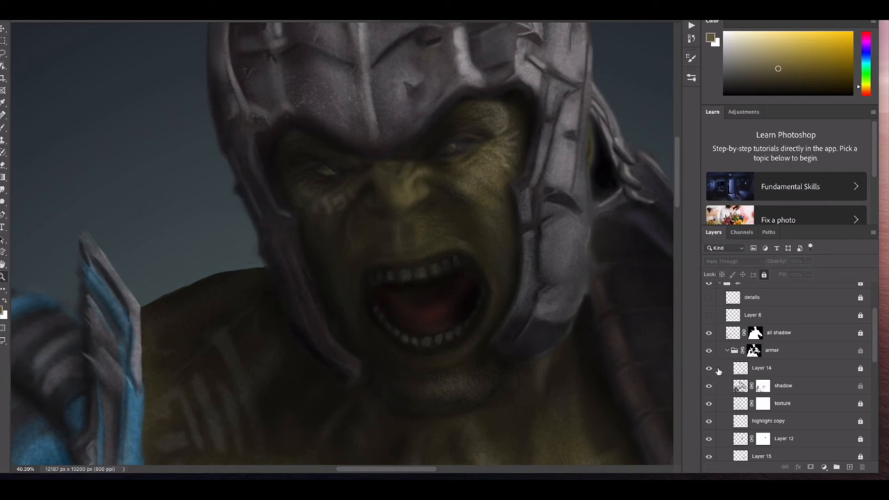
pyautogui.click(709, 368)
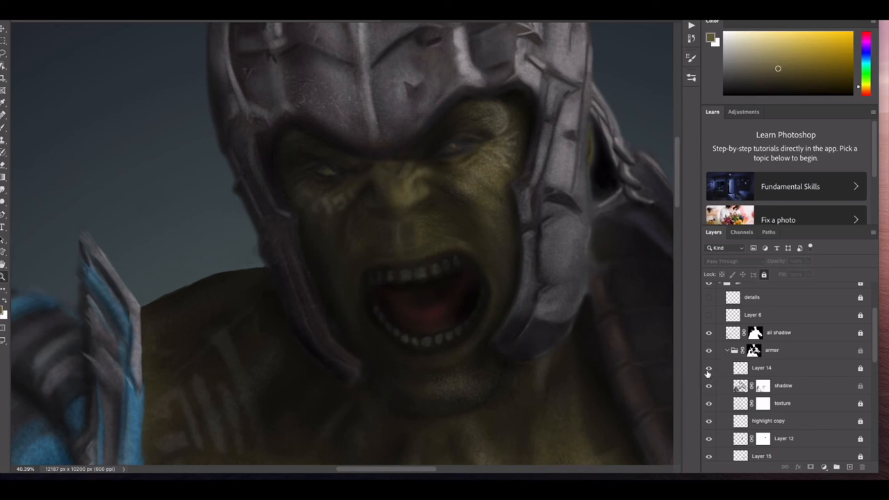
pyautogui.click(708, 368)
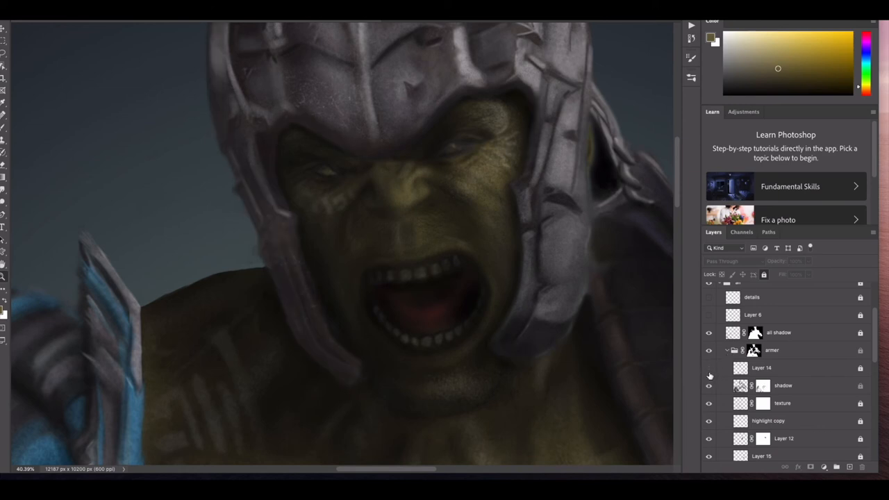
pyautogui.click(709, 367)
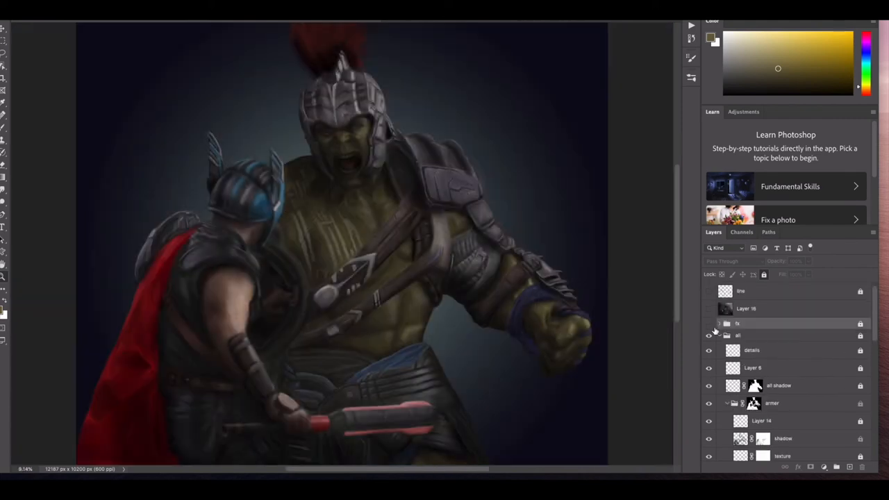
# Step: Show the smoke atmosphere layer so grey mist drifts behind Hulk and Thor
pyautogui.click(728, 324)
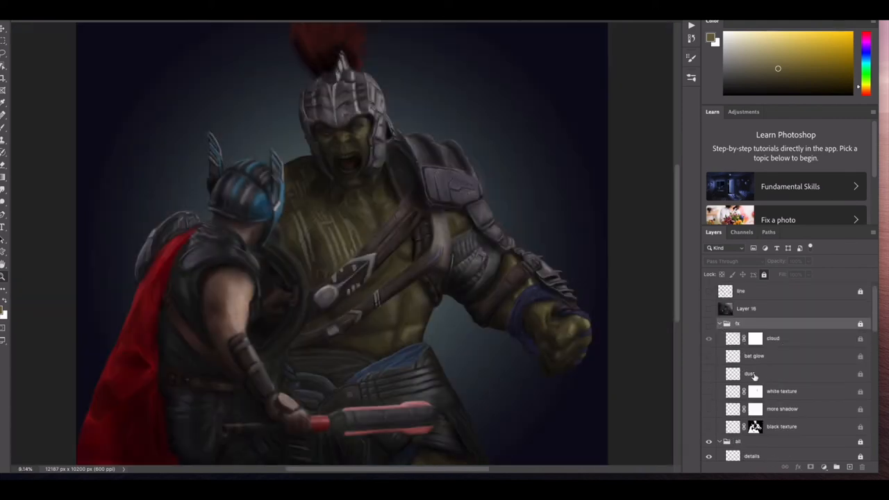
pyautogui.click(708, 339)
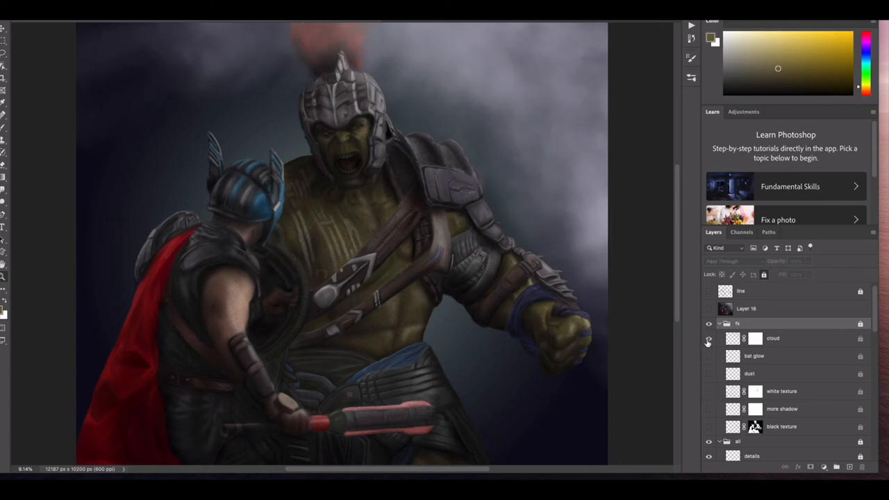
pyautogui.click(708, 339)
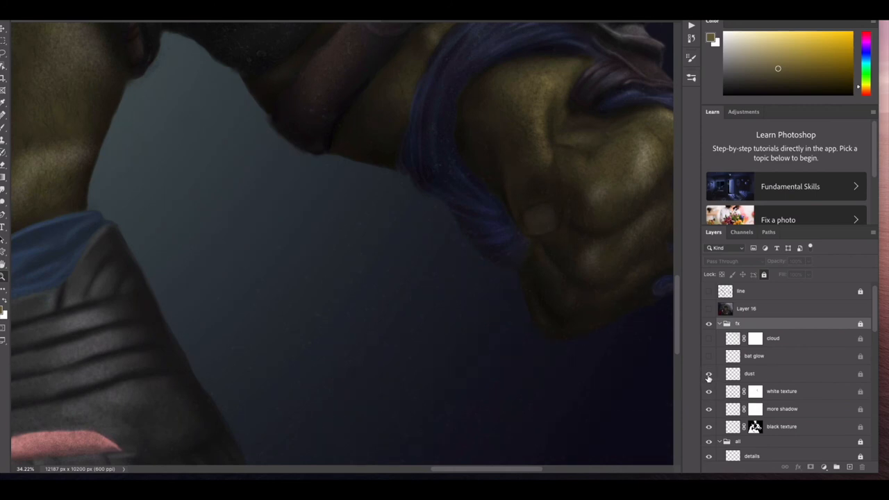
# Step: Toggle the dust layer's visibility on so pink sparks scatter off the weapon, then view the full canvas
pyautogui.click(709, 374)
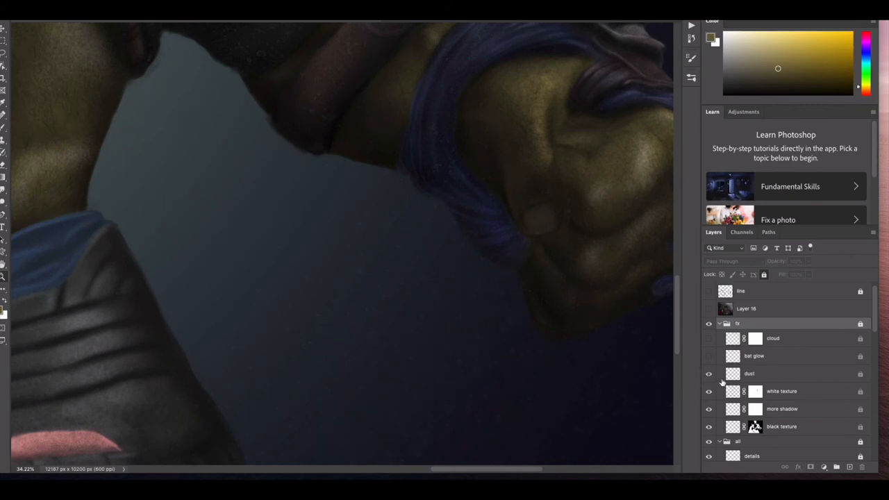
pyautogui.click(708, 356)
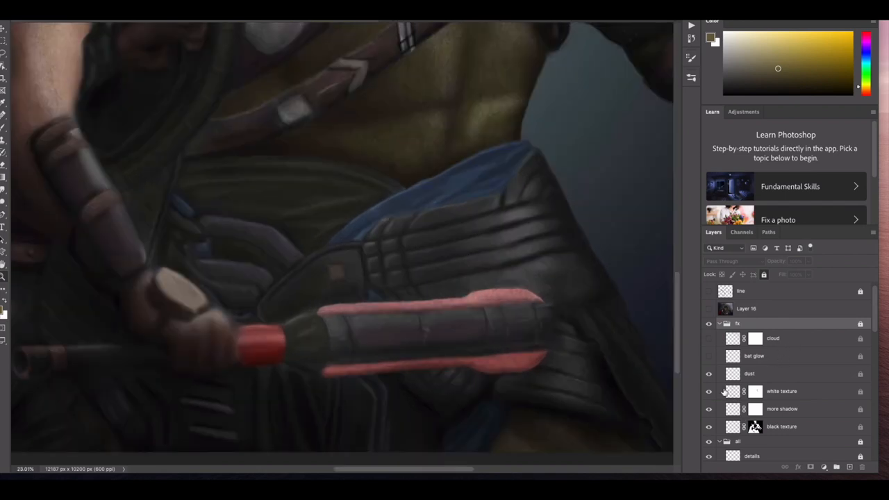
pyautogui.click(709, 374)
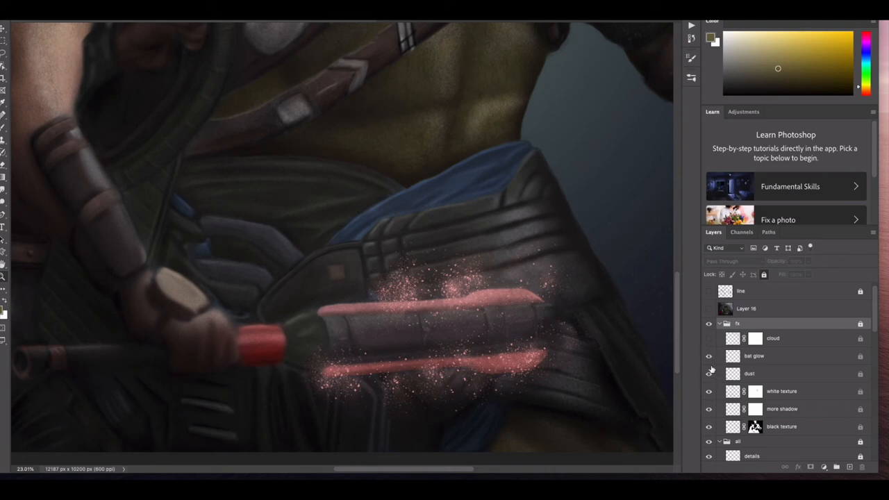
pyautogui.scroll(-3)
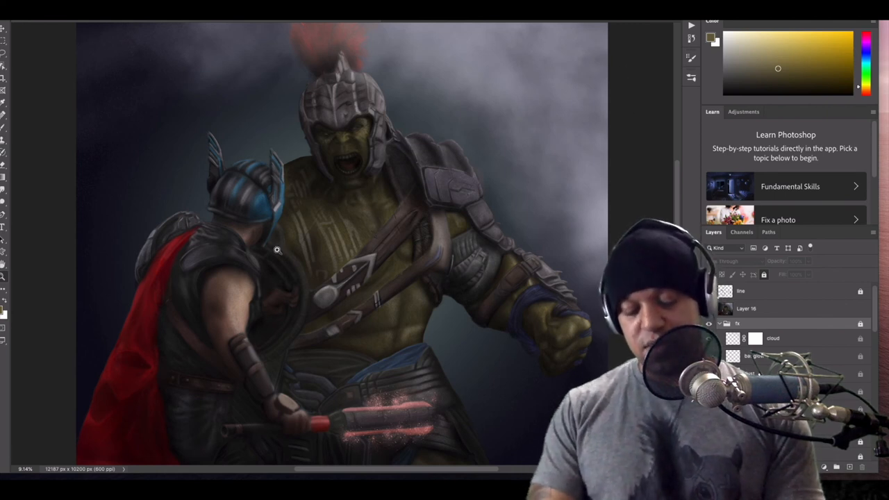
pyautogui.moveTo(414, 286)
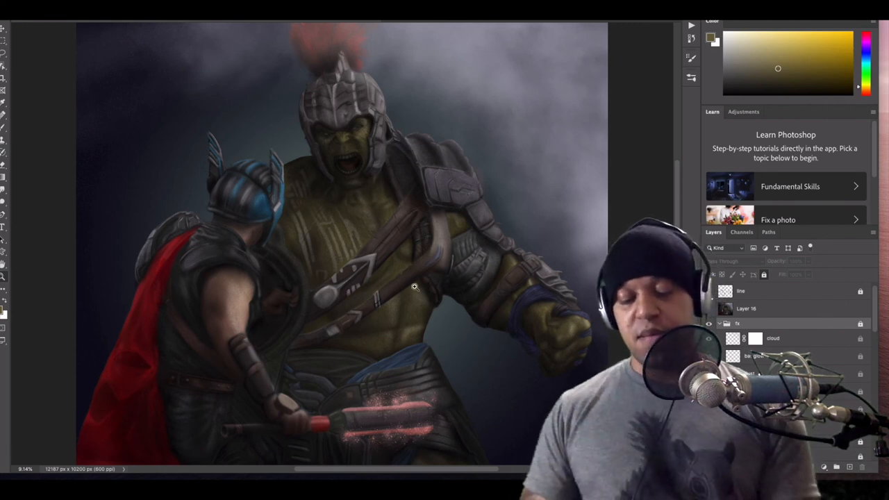
# Step: Zoom in close on Thor's bare shoulder skin beside the red cape
pyautogui.scroll(3)
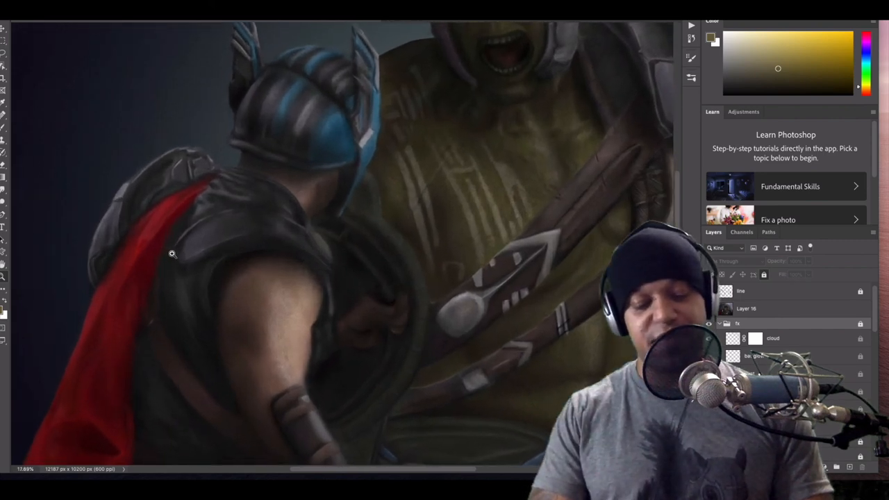
pyautogui.scroll(3)
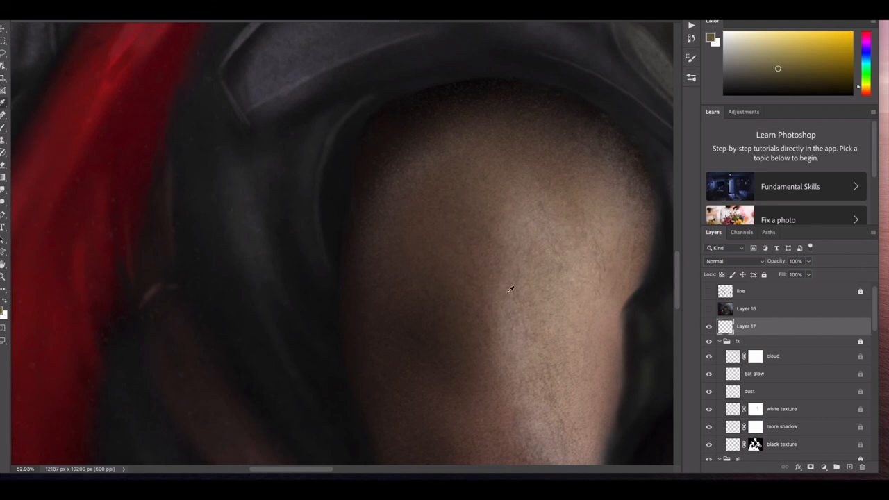
# Step: Sample Thor's arm skin tone and pick a darker brown in the Color Picker for shading
pyautogui.click(758, 60)
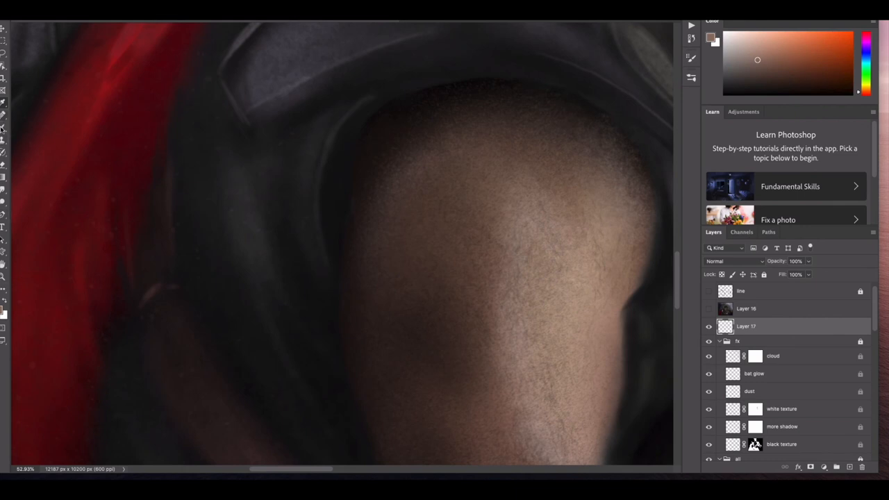
pyautogui.click(713, 39)
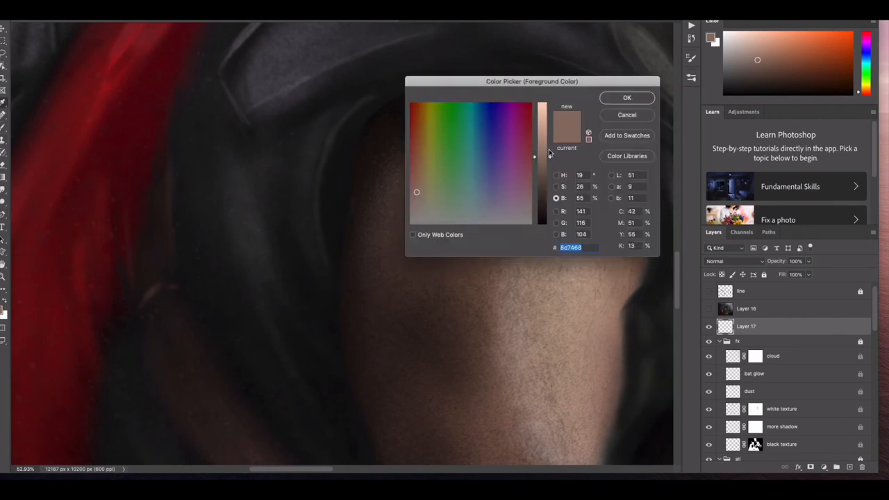
pyautogui.click(625, 98)
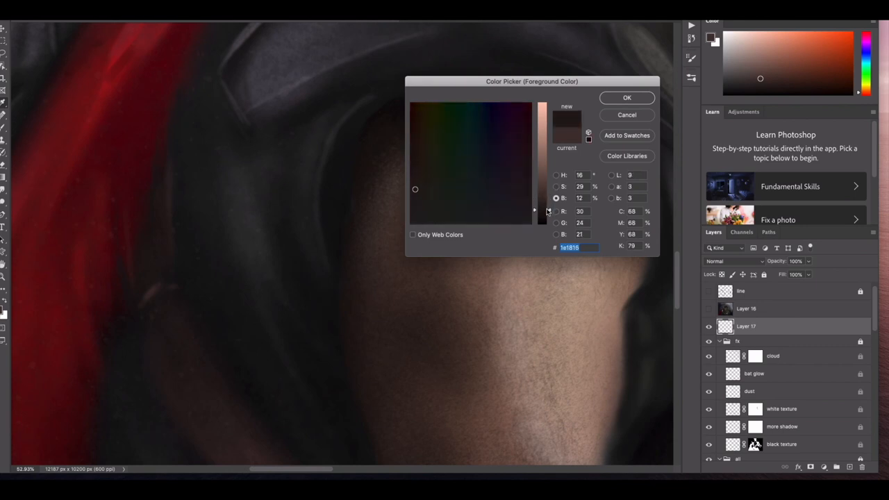
pyautogui.click(625, 97)
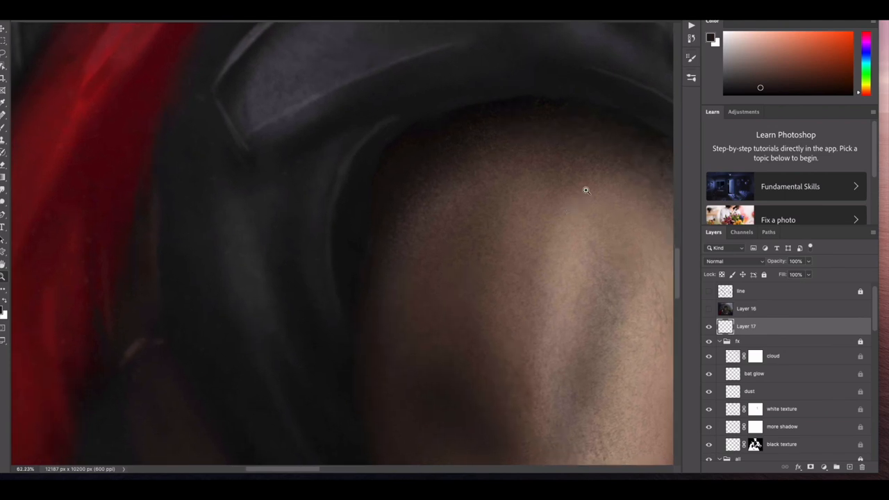
pyautogui.moveTo(12, 239)
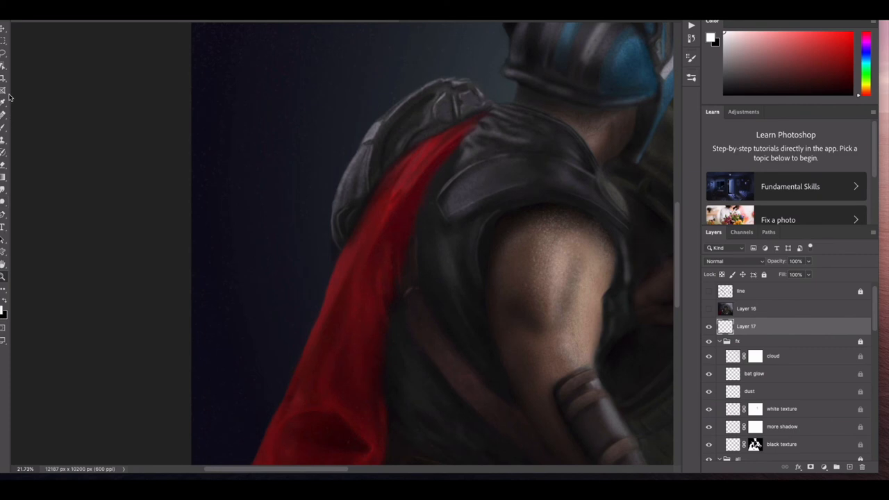
pyautogui.click(50, 118)
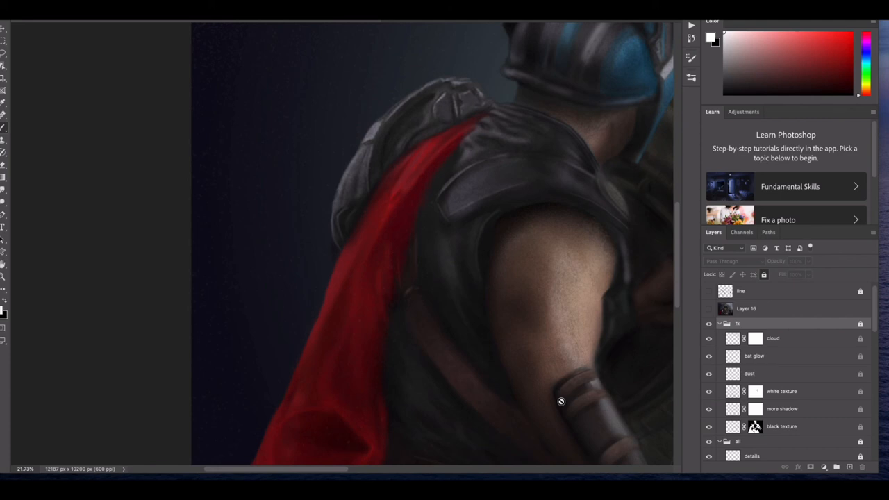
# Step: Attempt a stroke near Thor's bracer and dismiss the locked-layer warning
pyautogui.click(561, 402)
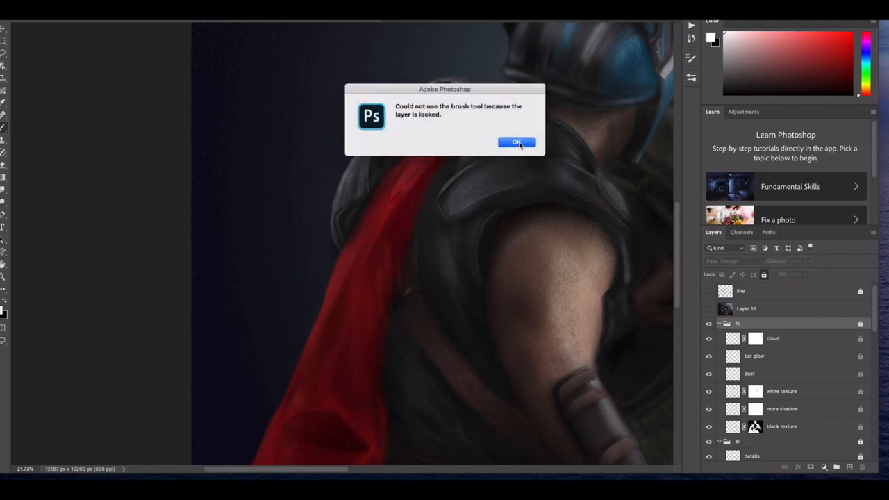
pyautogui.click(517, 141)
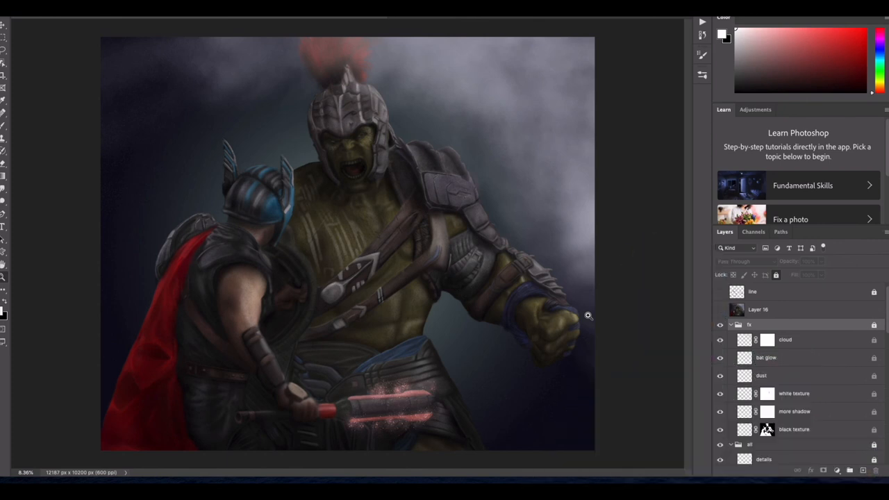
pyautogui.moveTo(342, 114)
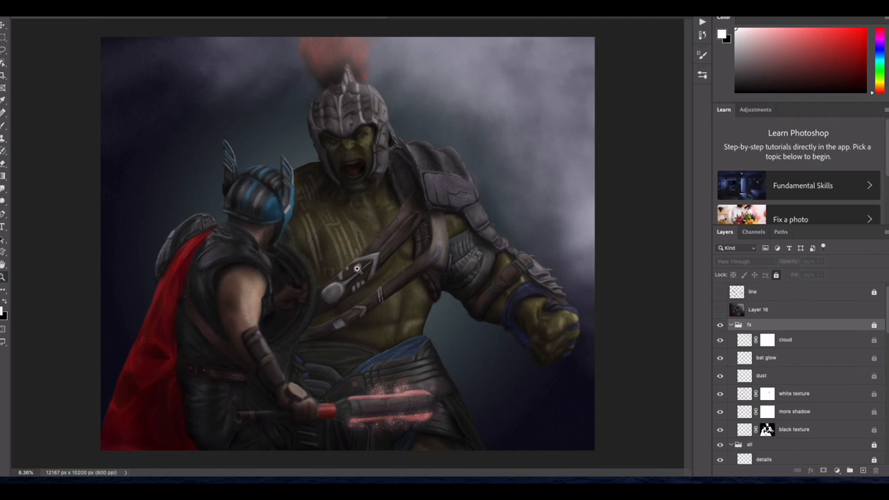
pyautogui.moveTo(422, 300)
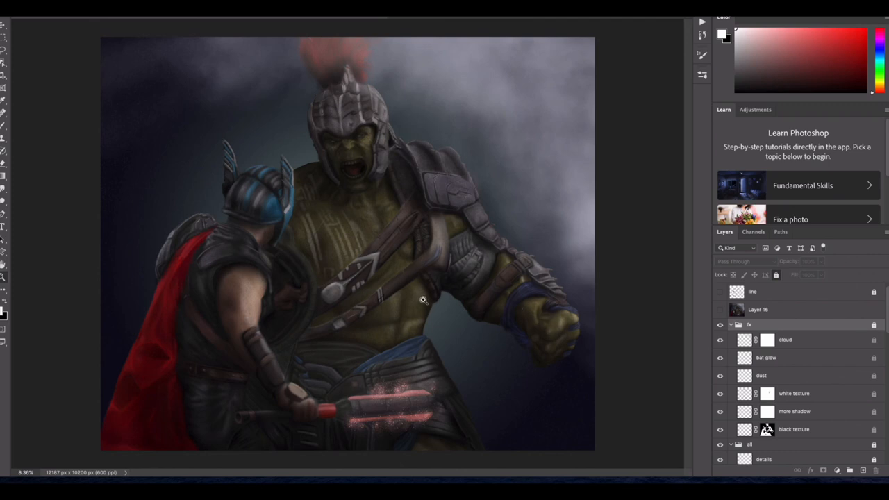
pyautogui.moveTo(327, 116)
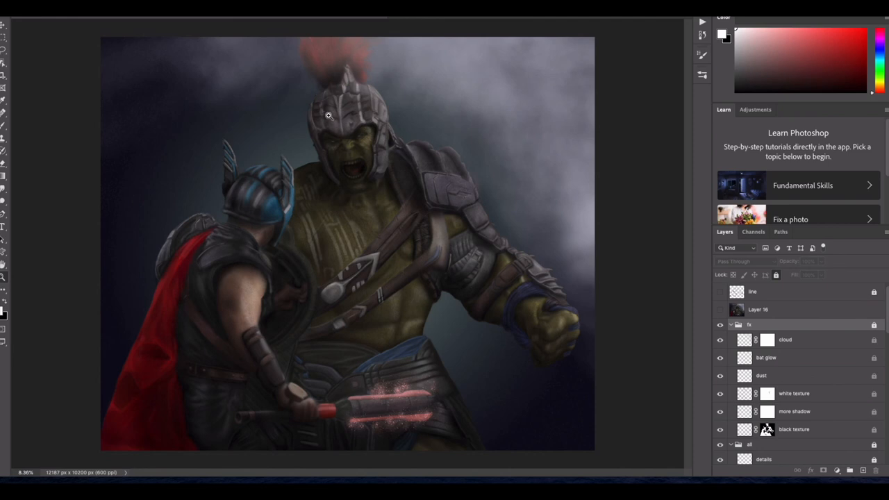
pyautogui.moveTo(509, 269)
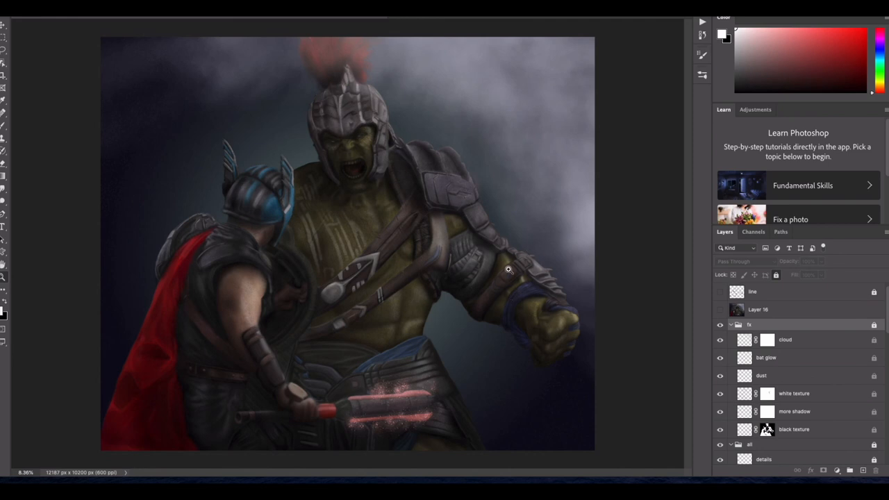
pyautogui.moveTo(297, 400)
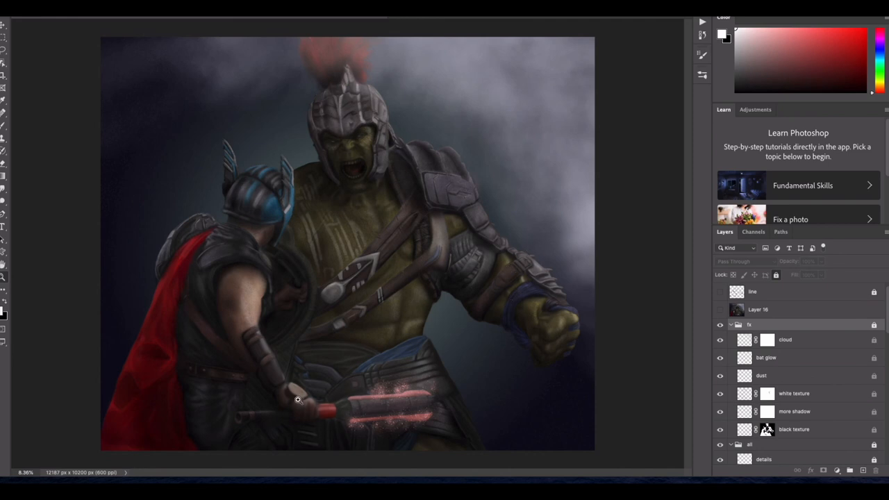